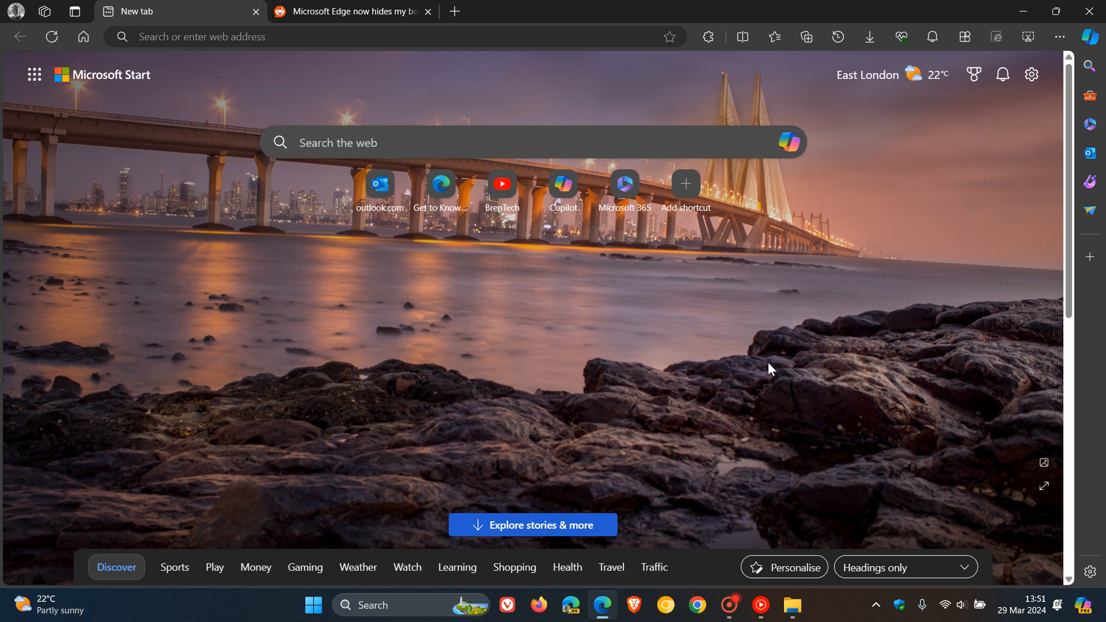
mouse_move(676, 351)
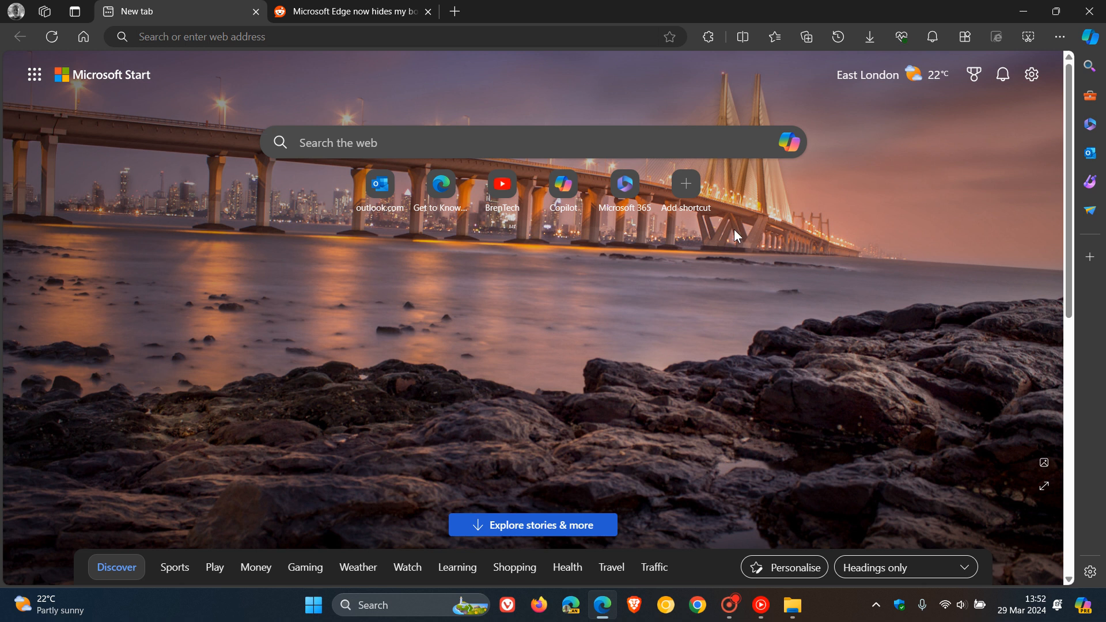
mouse_move(399, 238)
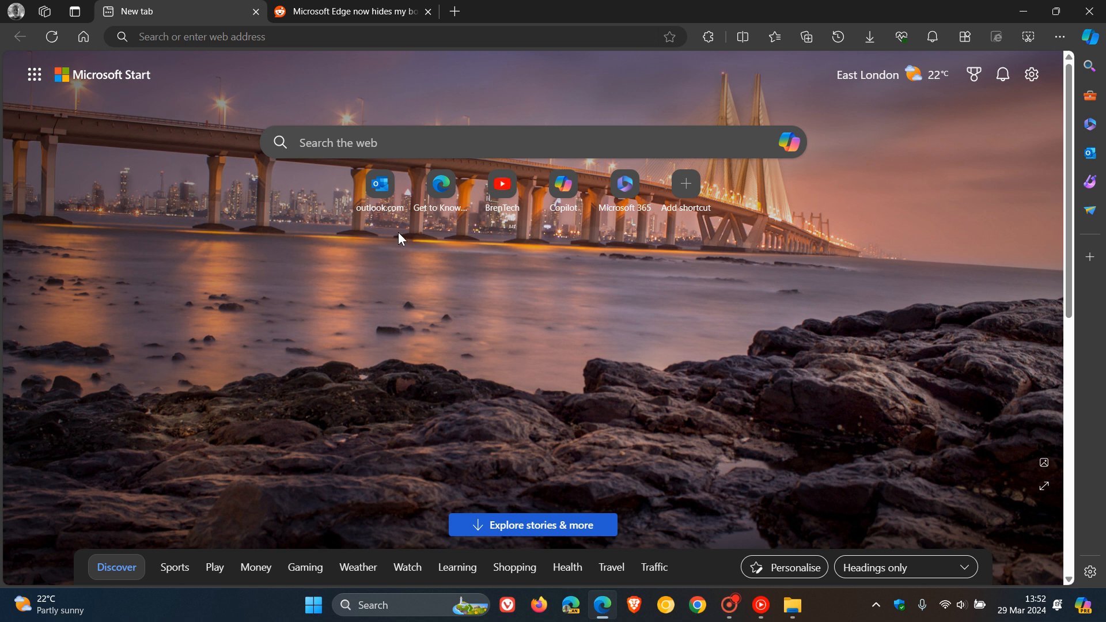
mouse_move(625, 192)
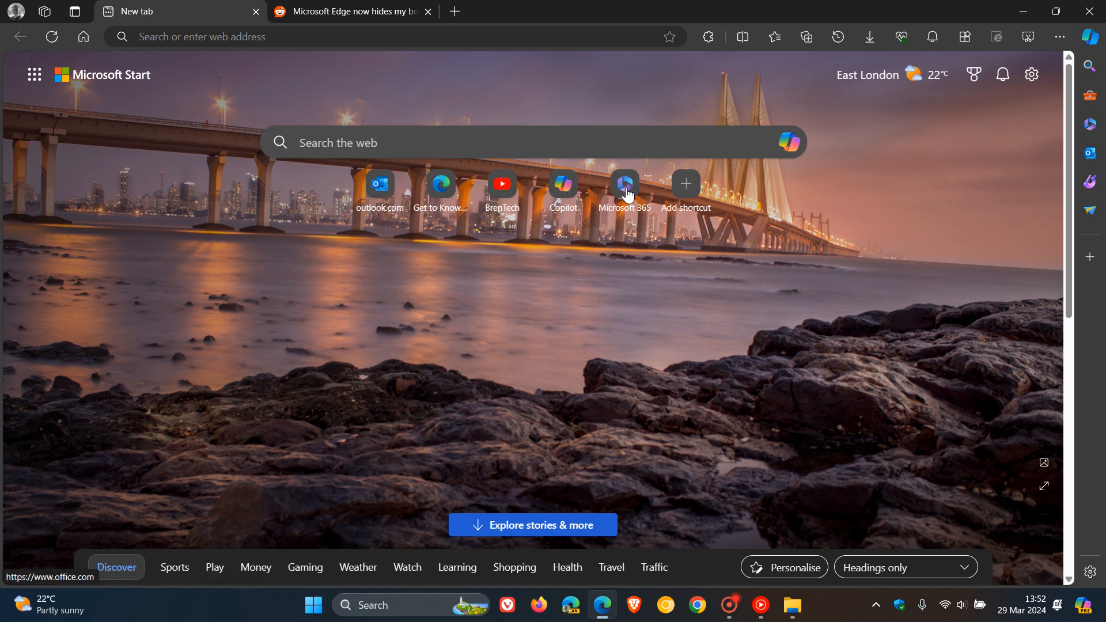
- In new tab Page settings, try the quick links layouts: off, one row, bar above the page
click(1031, 74)
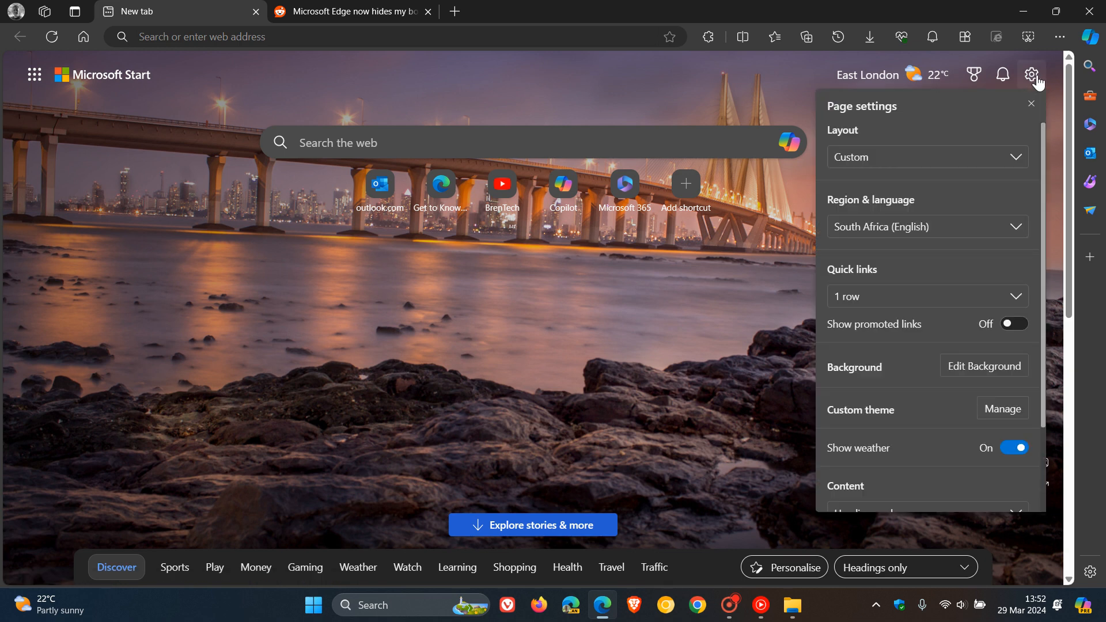
mouse_move(930, 227)
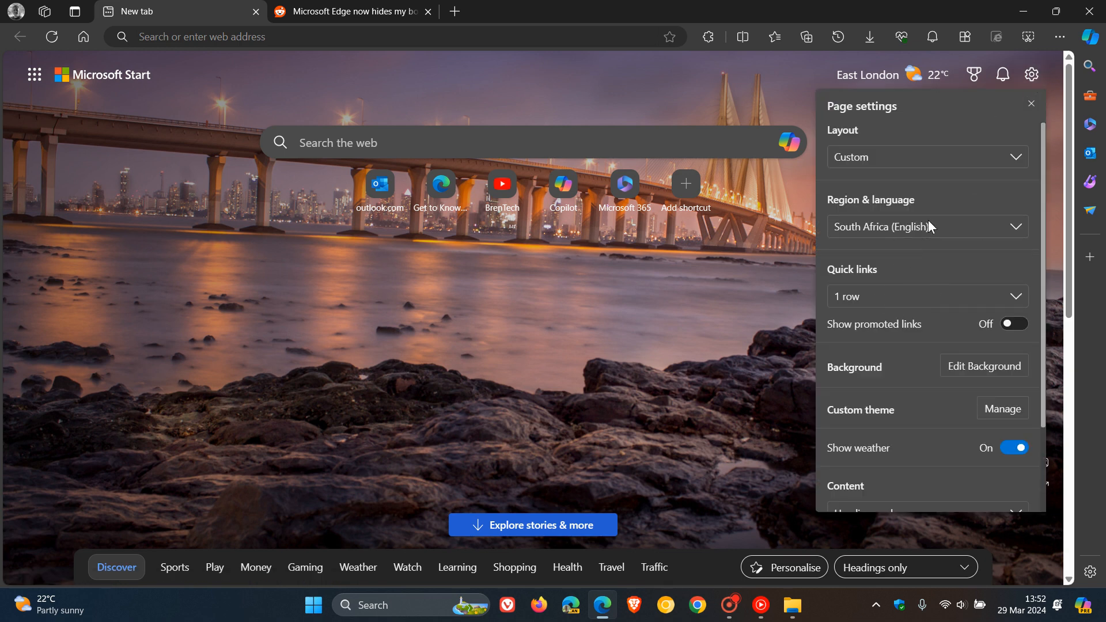
mouse_move(914, 296)
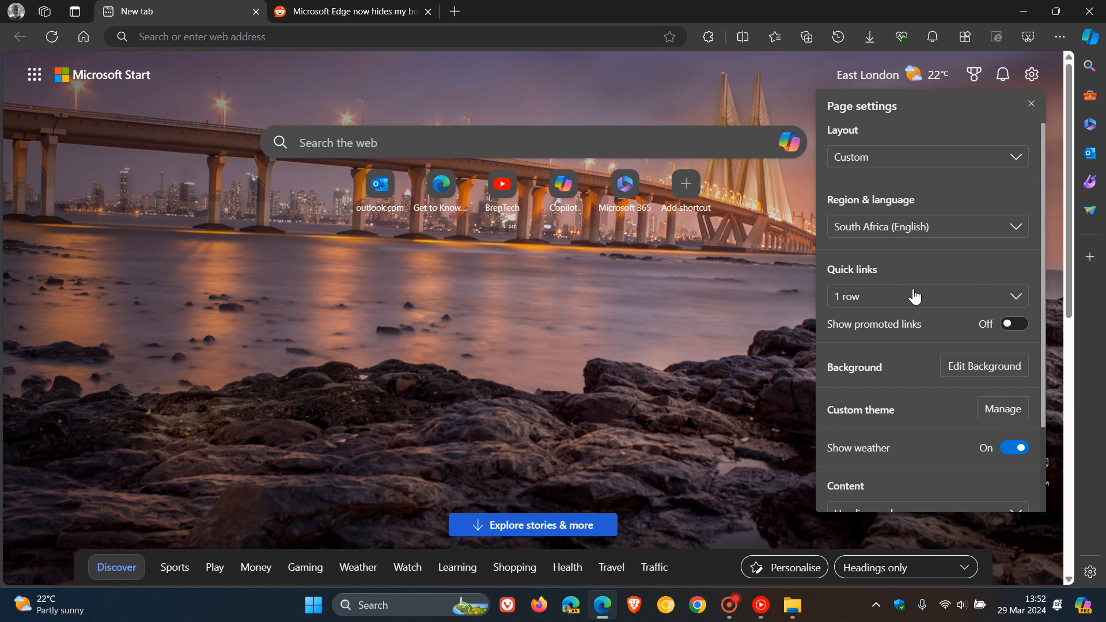
click(927, 296)
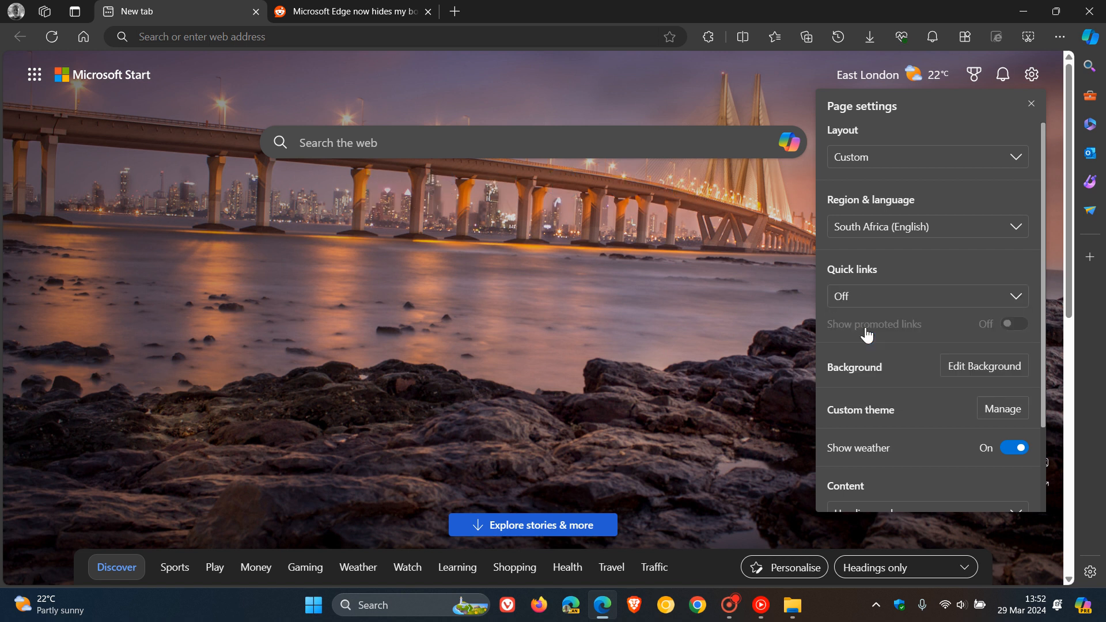
click(926, 296)
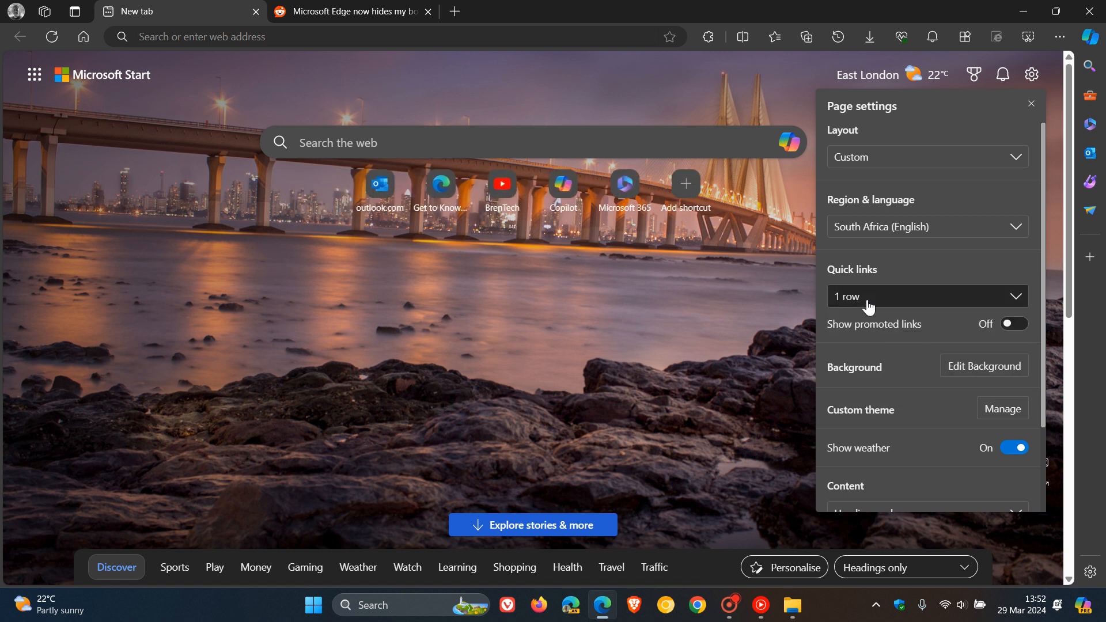
click(927, 296)
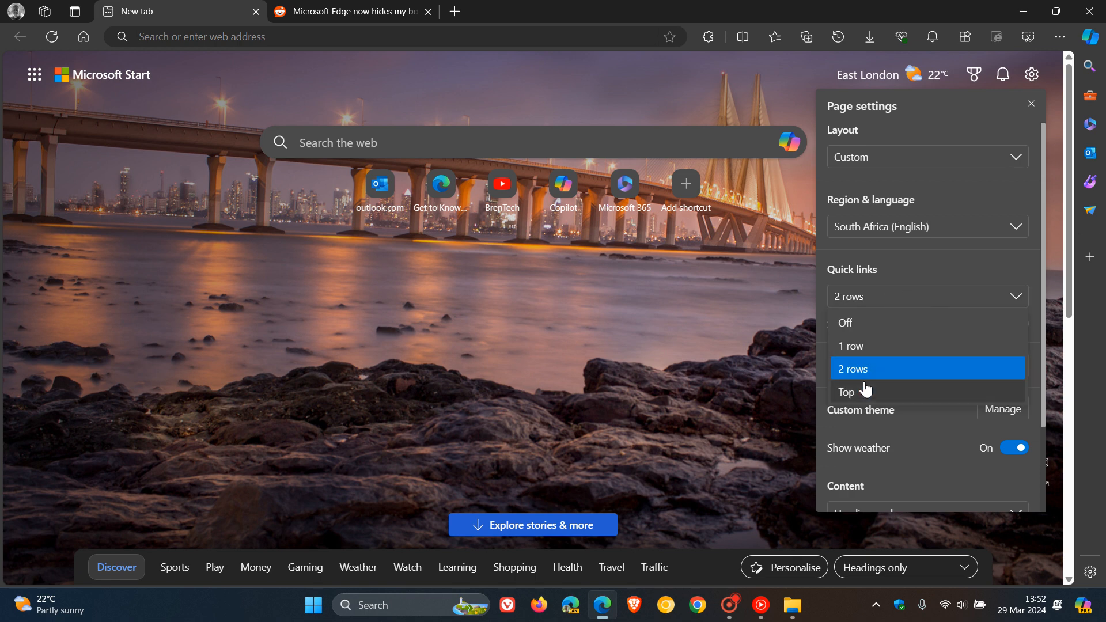
click(848, 391)
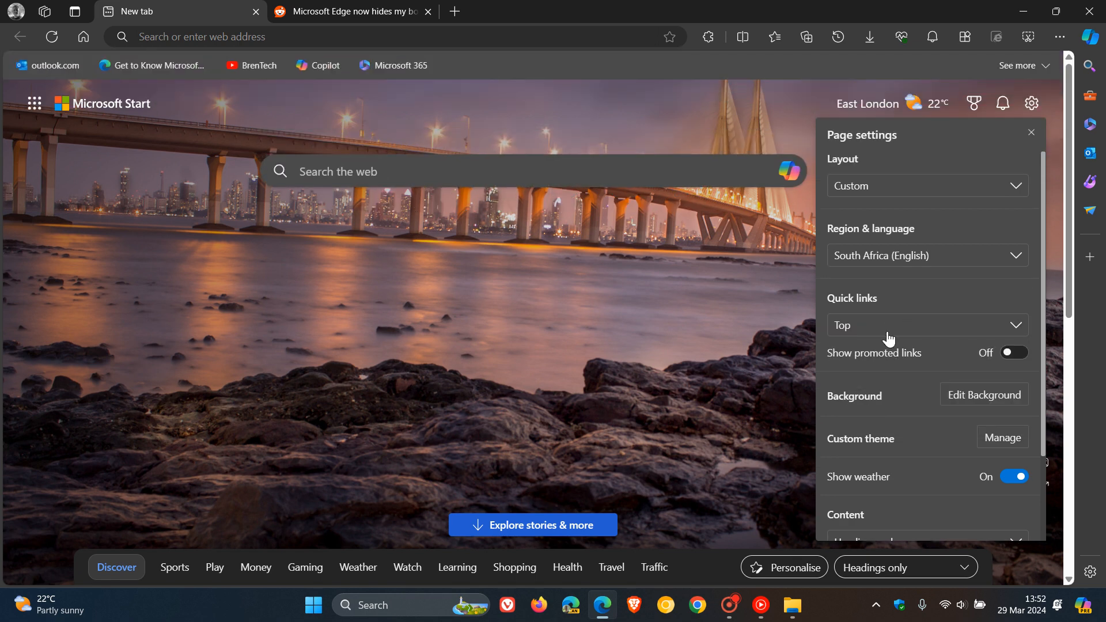
- Return quick links to one row, toggle promoted sites, and close Page settings
click(927, 325)
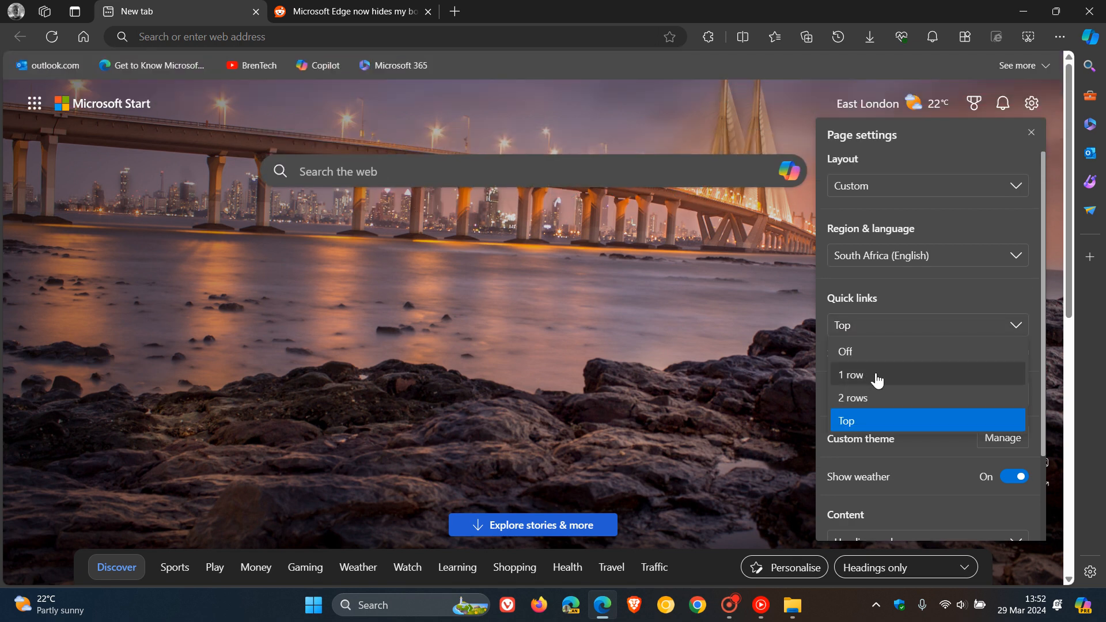
click(851, 374)
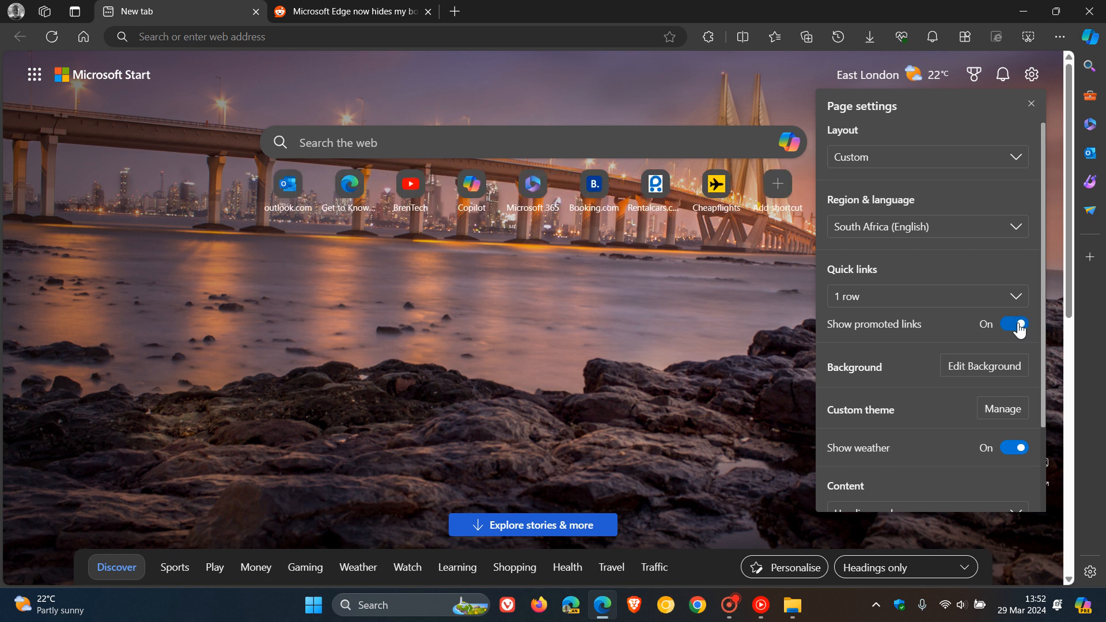
click(1014, 324)
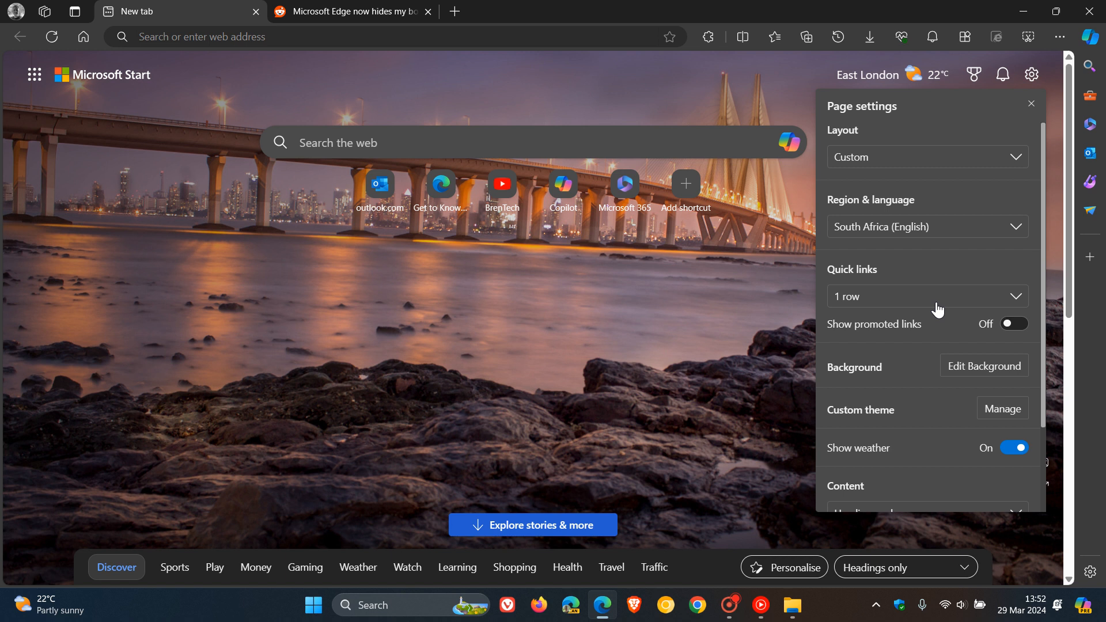
click(1031, 103)
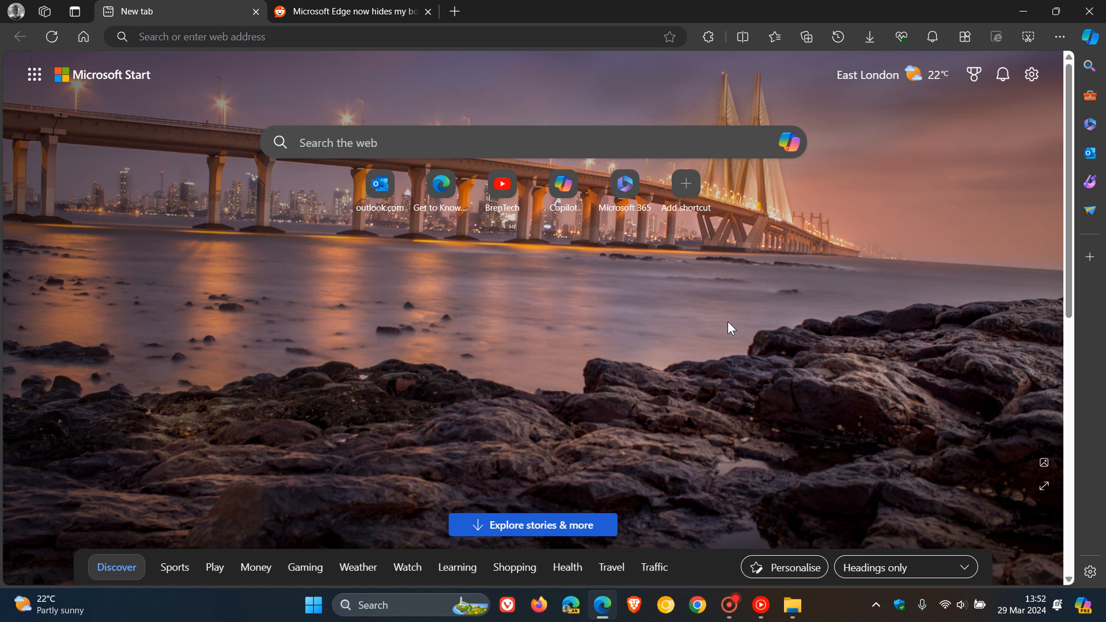
mouse_move(472, 359)
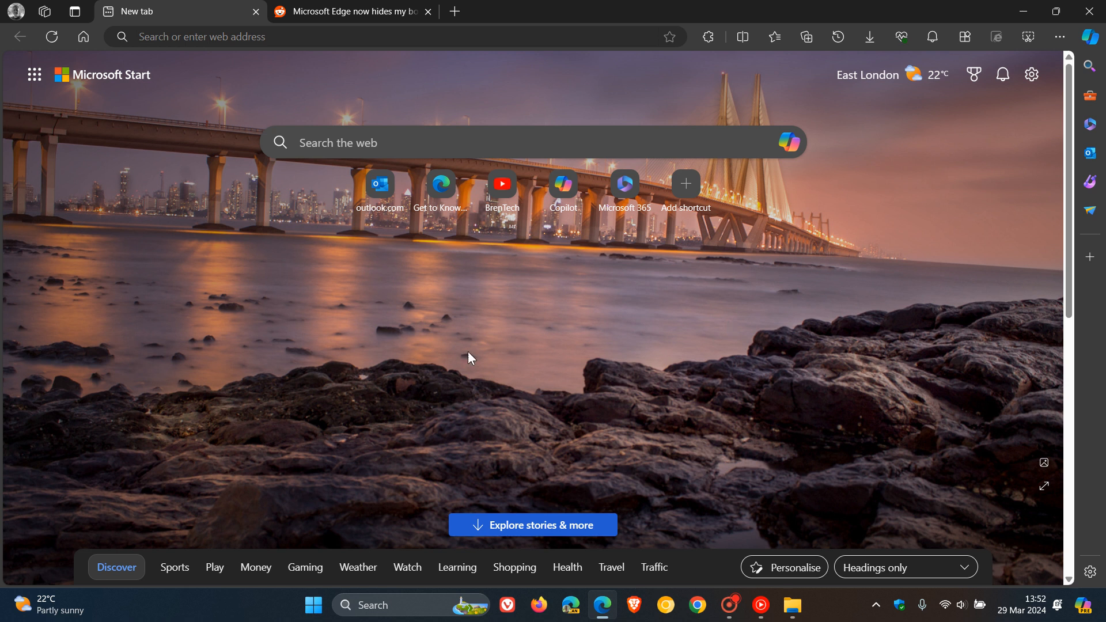
mouse_move(479, 195)
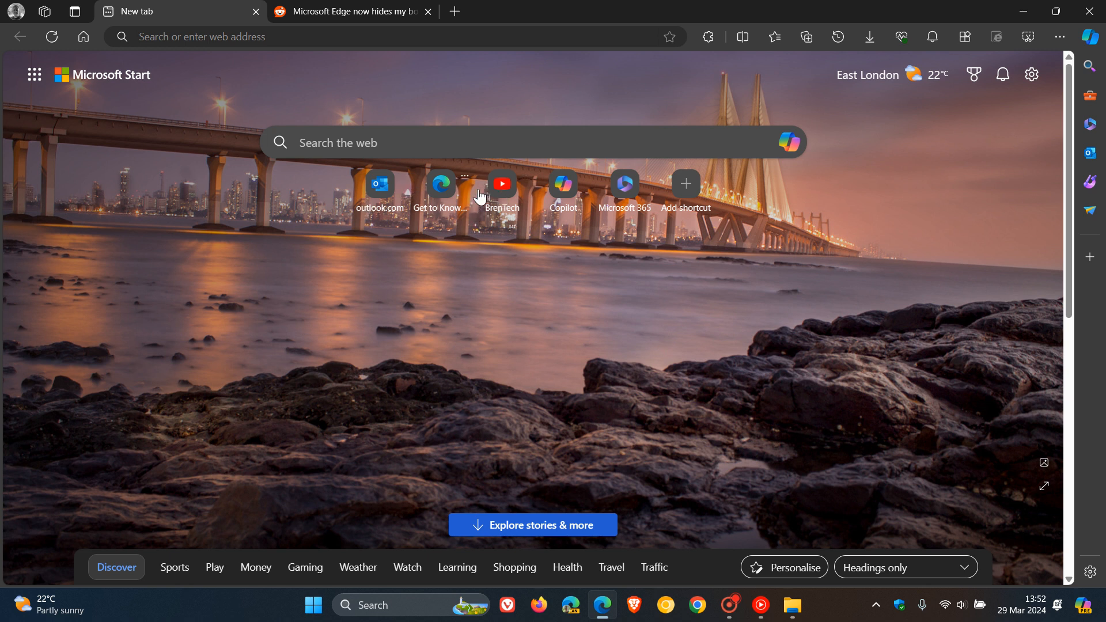
mouse_move(579, 327)
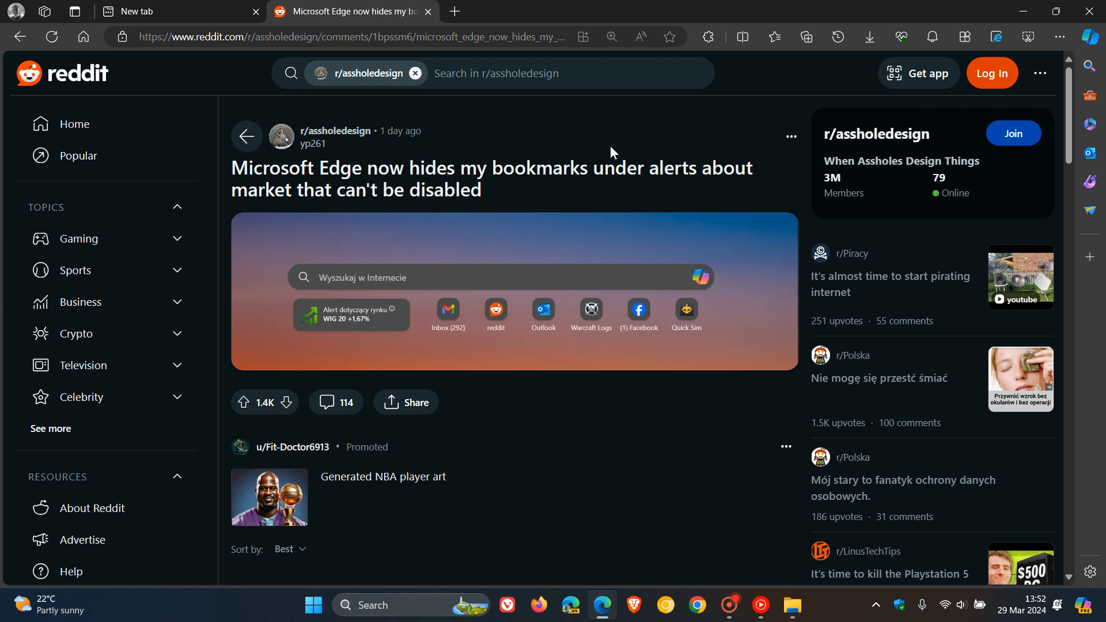
mouse_move(723, 132)
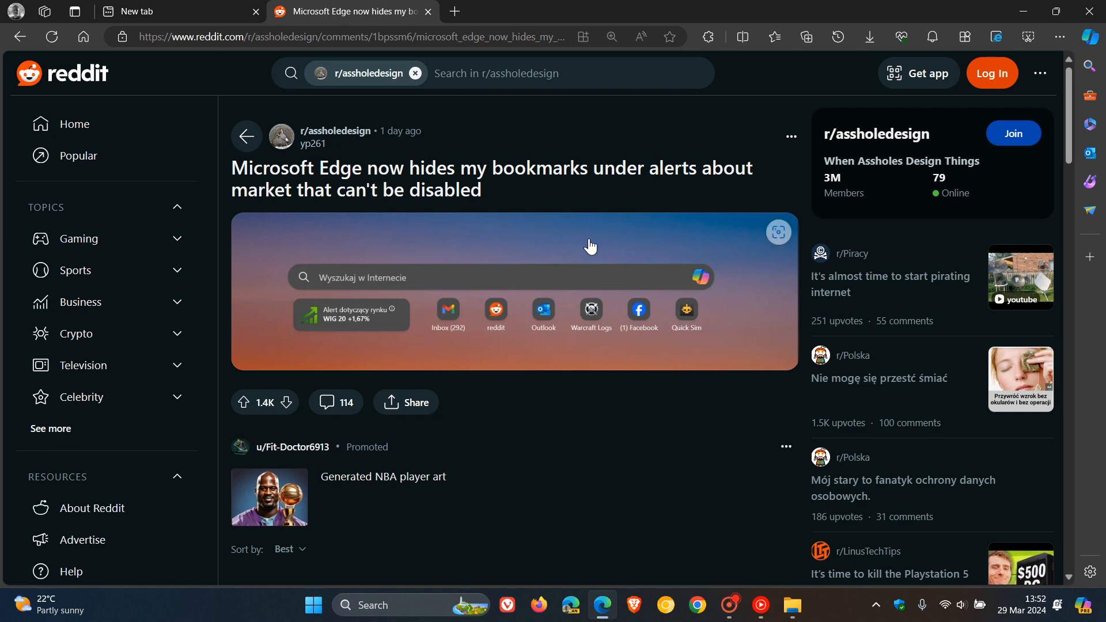
- Enlarge the post's screenshot, then check the new tab's Quick links layout dropdown
click(779, 232)
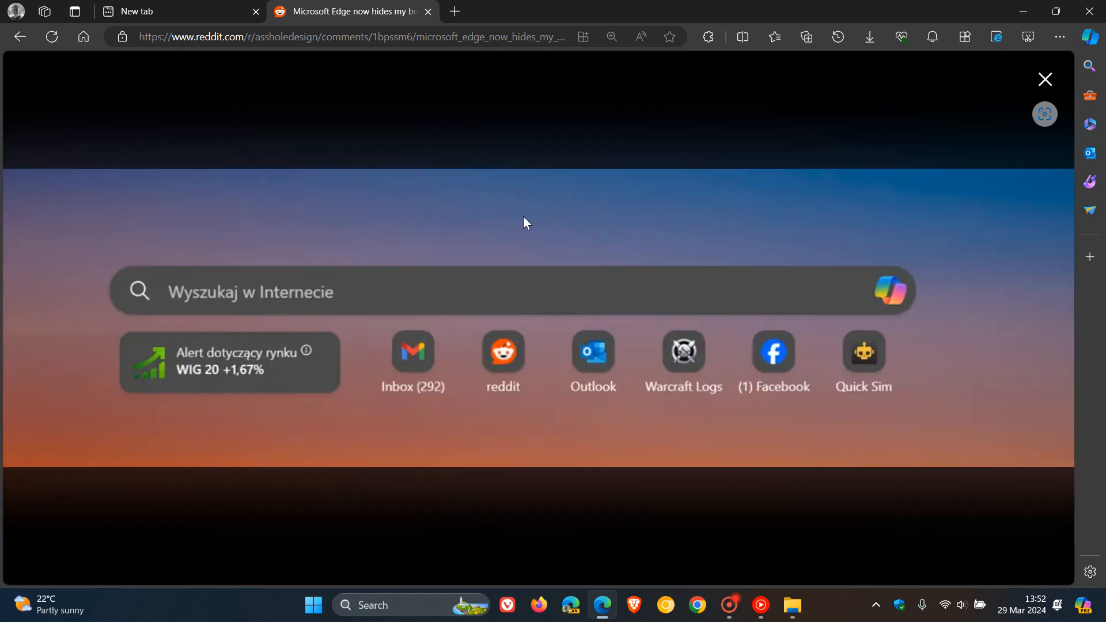
mouse_move(868, 397)
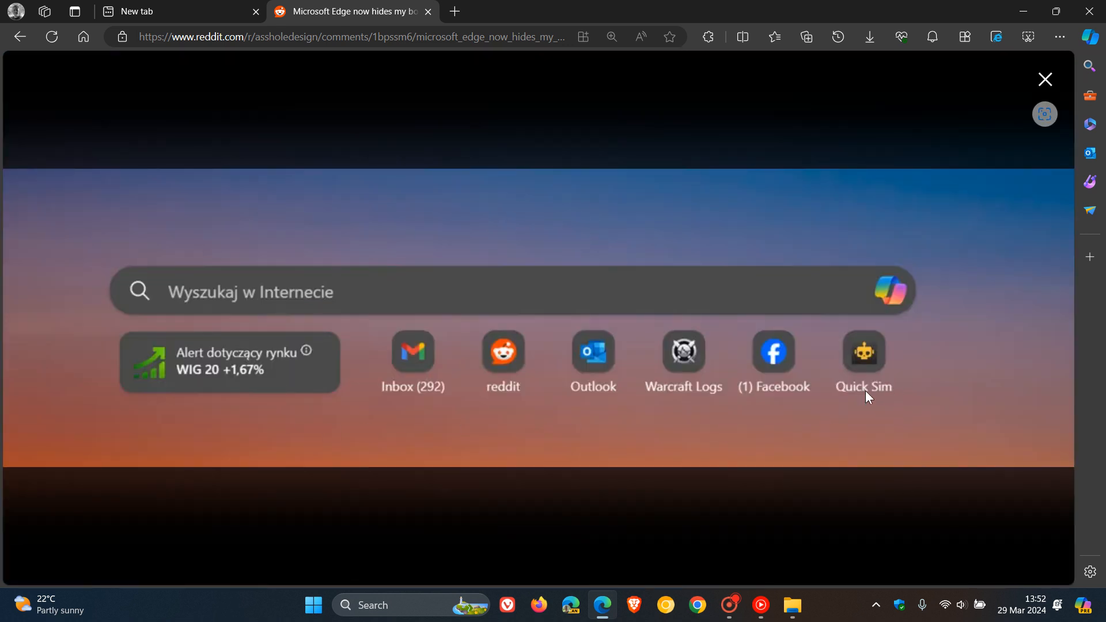
mouse_move(167, 346)
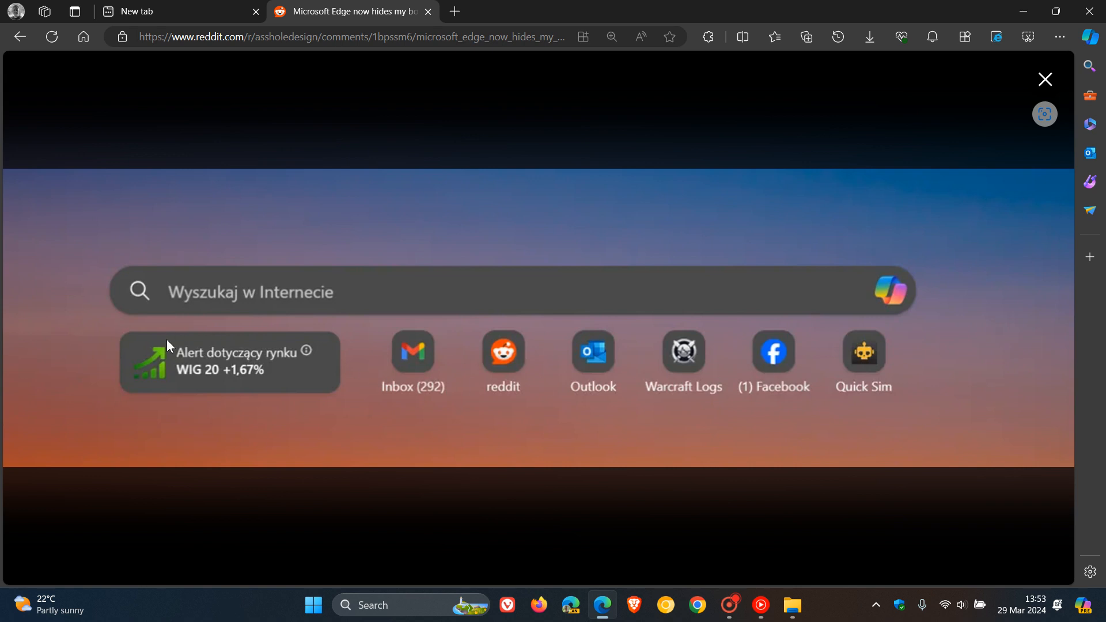
mouse_move(424, 274)
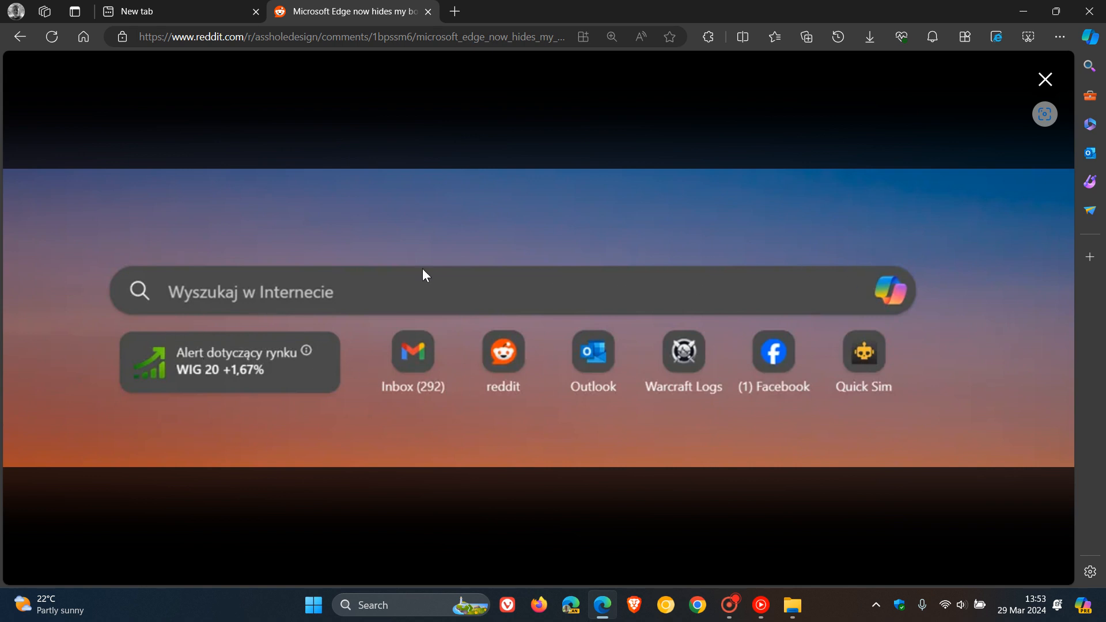
mouse_move(278, 401)
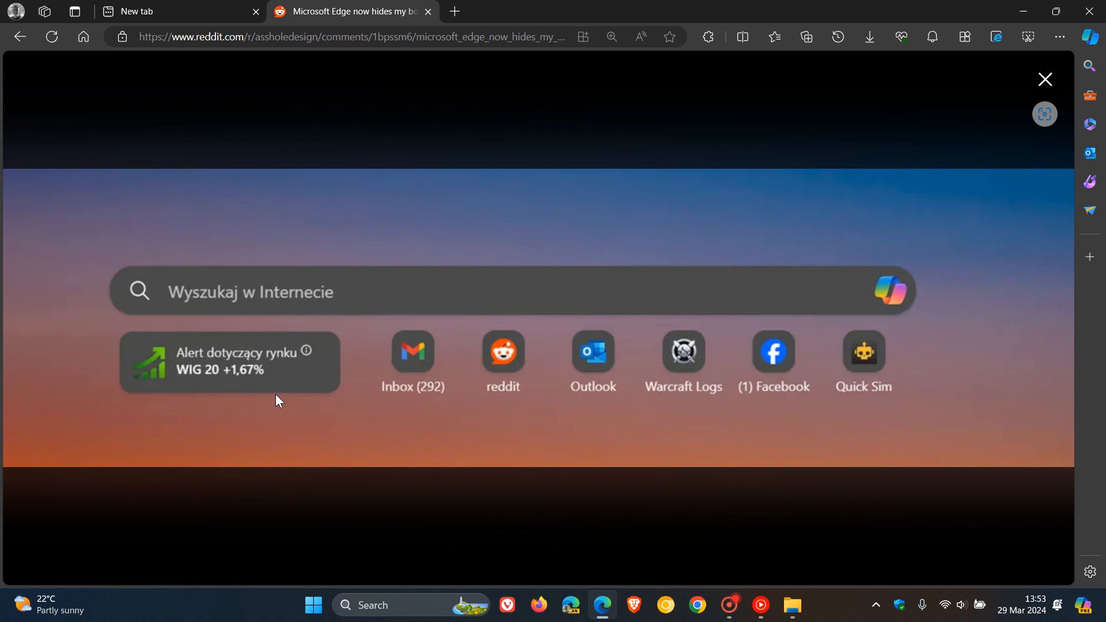
mouse_move(201, 321)
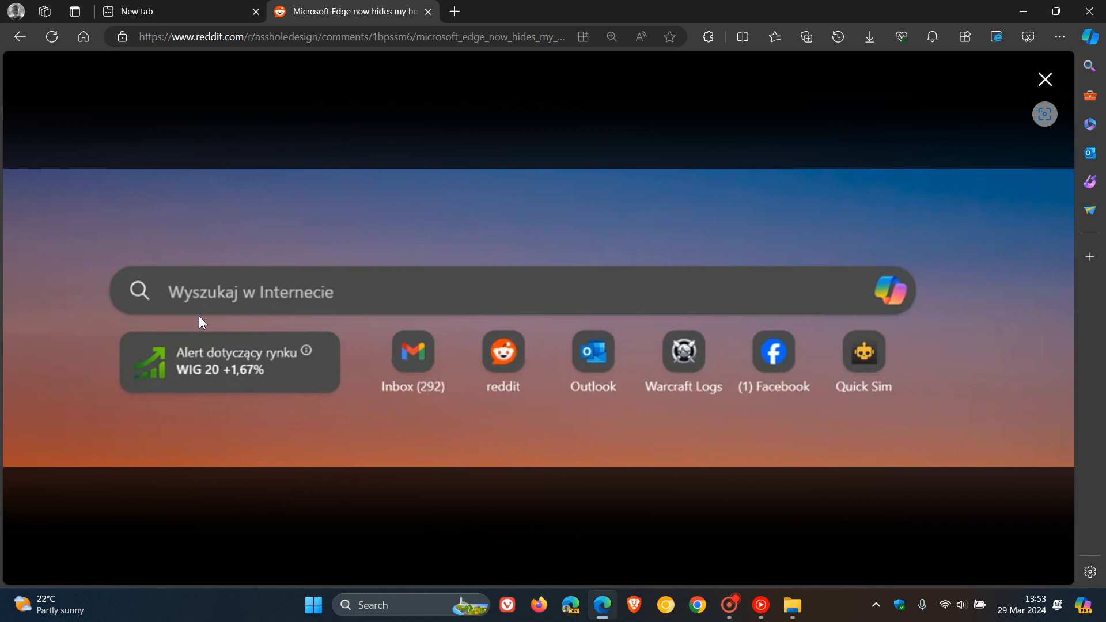
mouse_move(332, 408)
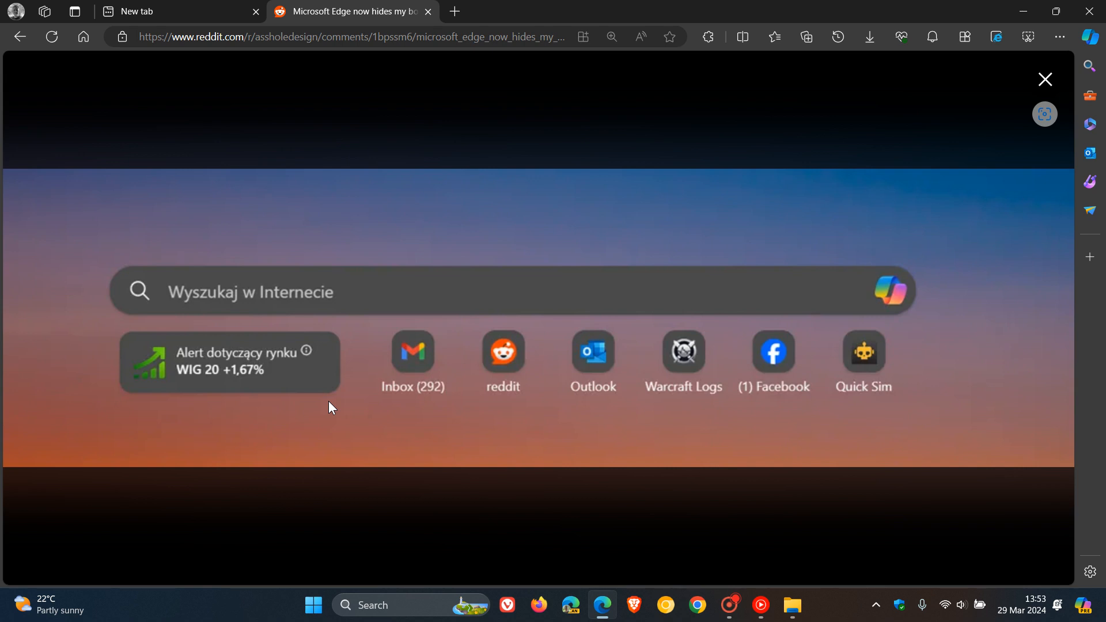
mouse_move(595, 378)
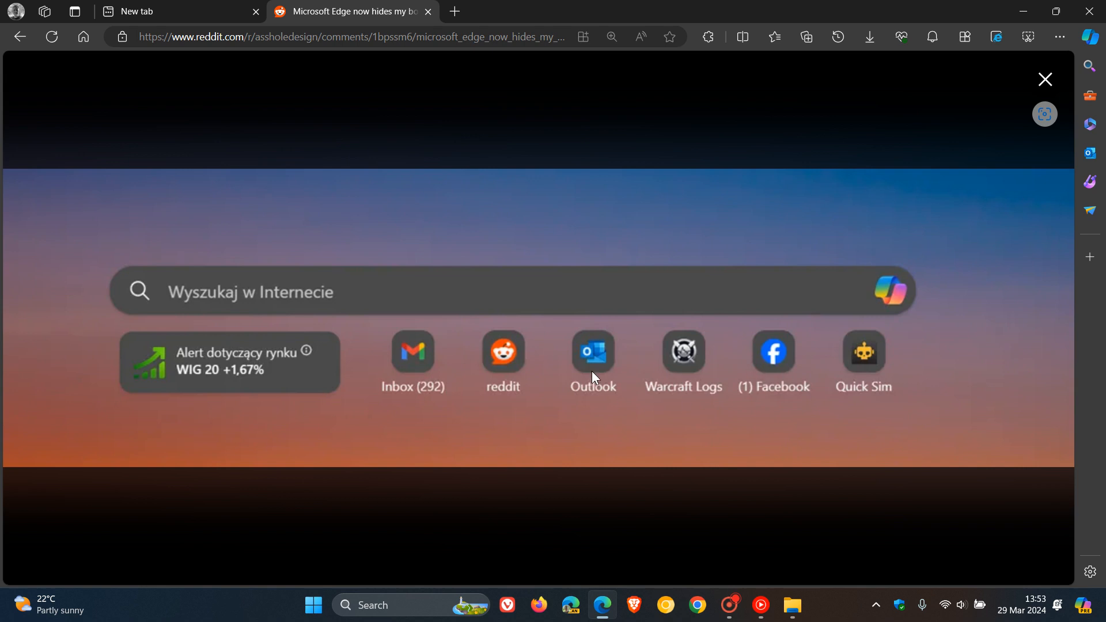
click(1044, 79)
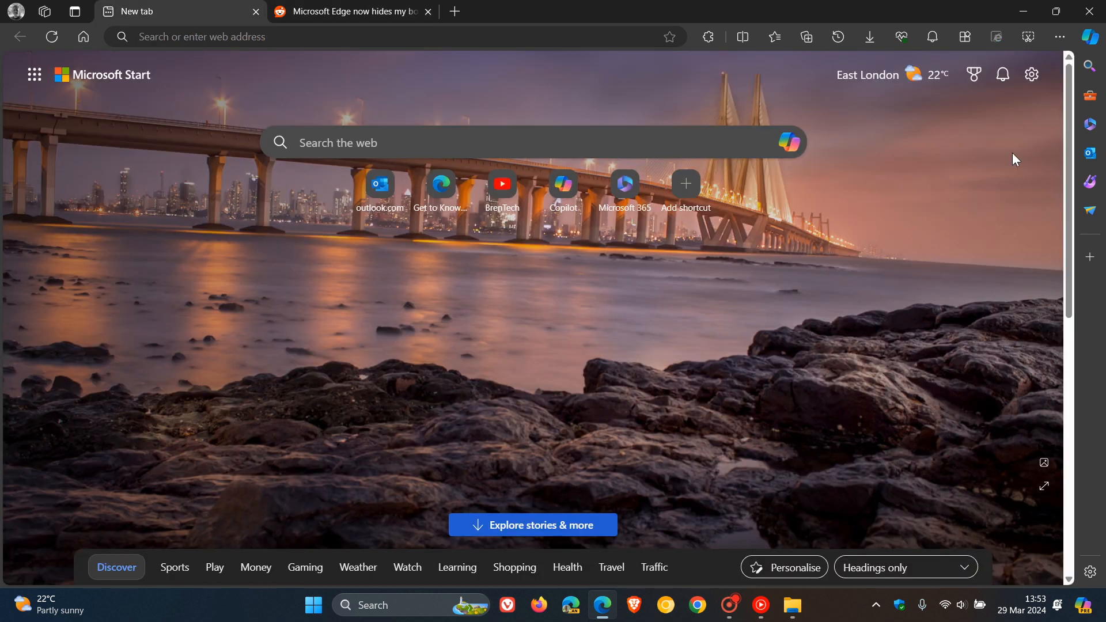
click(928, 296)
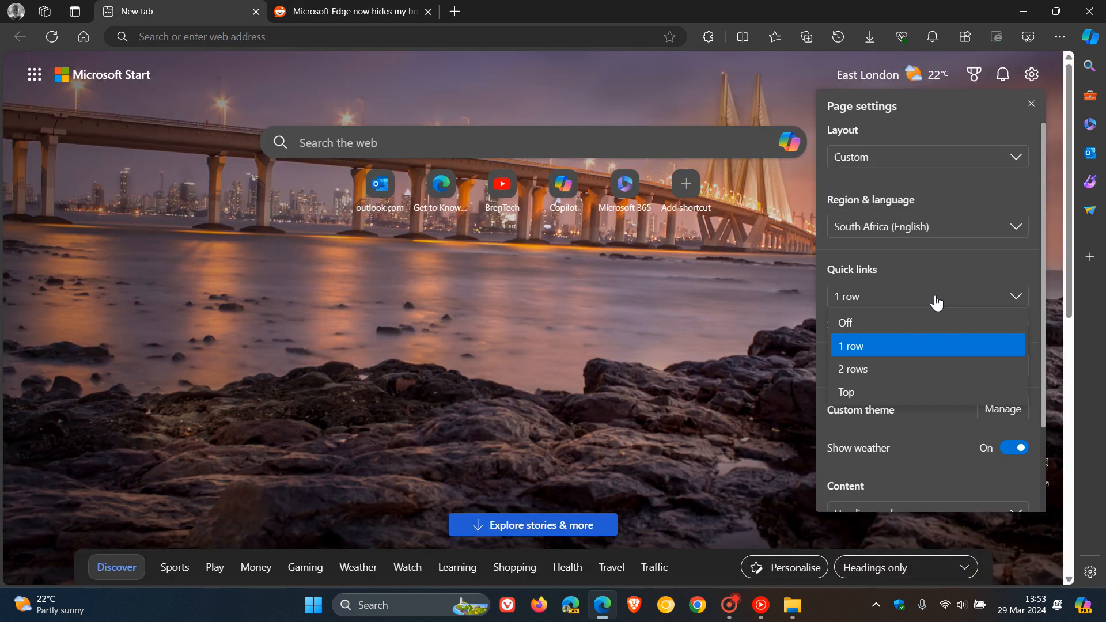
click(844, 323)
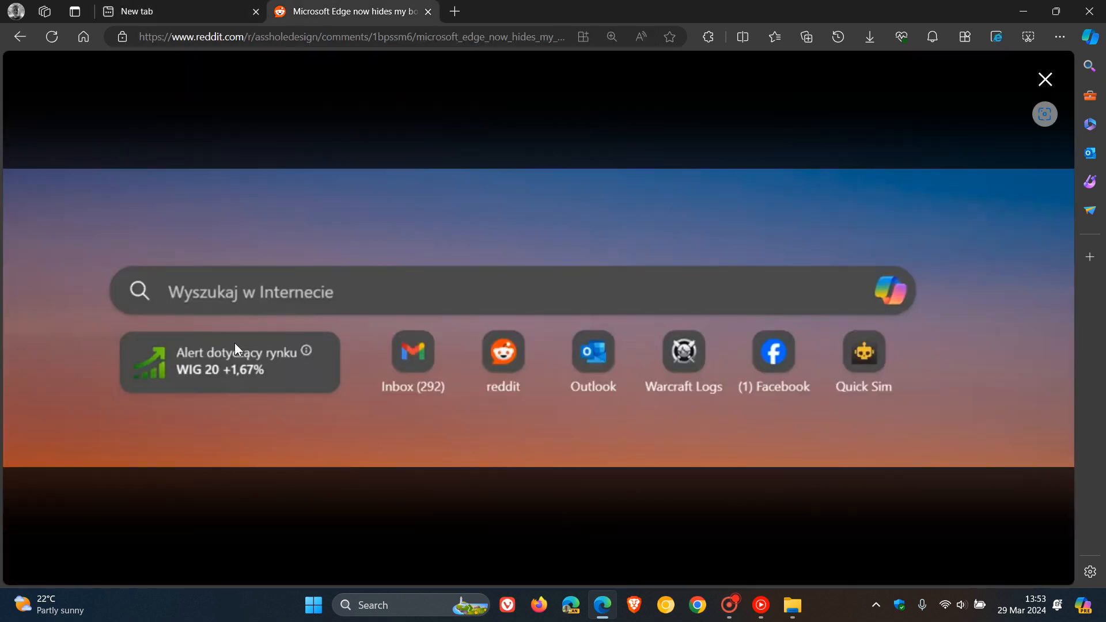
mouse_move(286, 370)
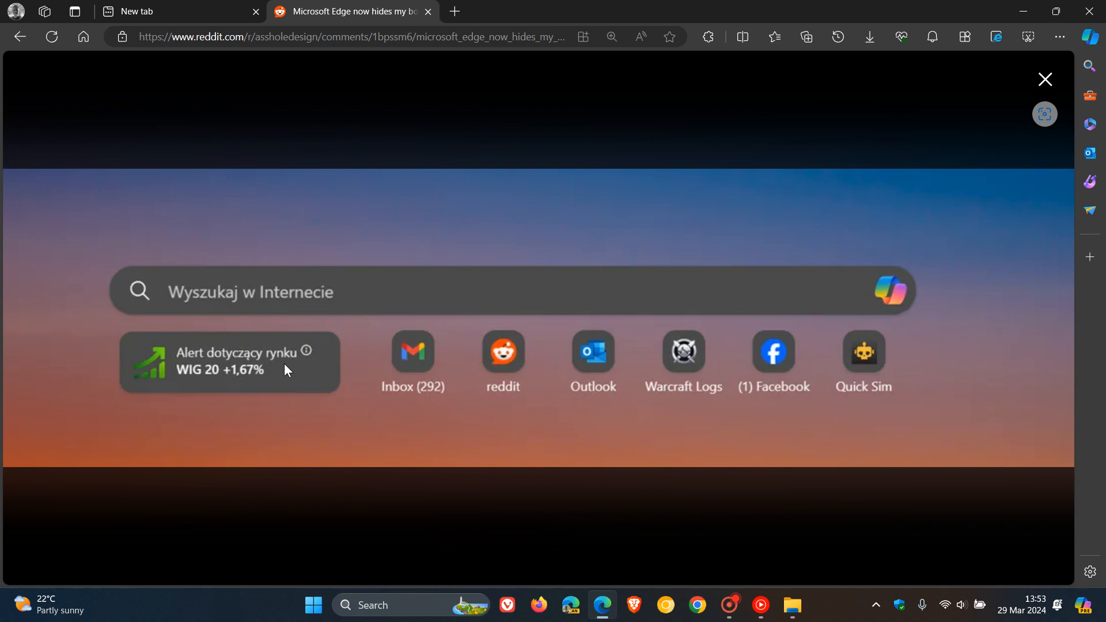
mouse_move(335, 371)
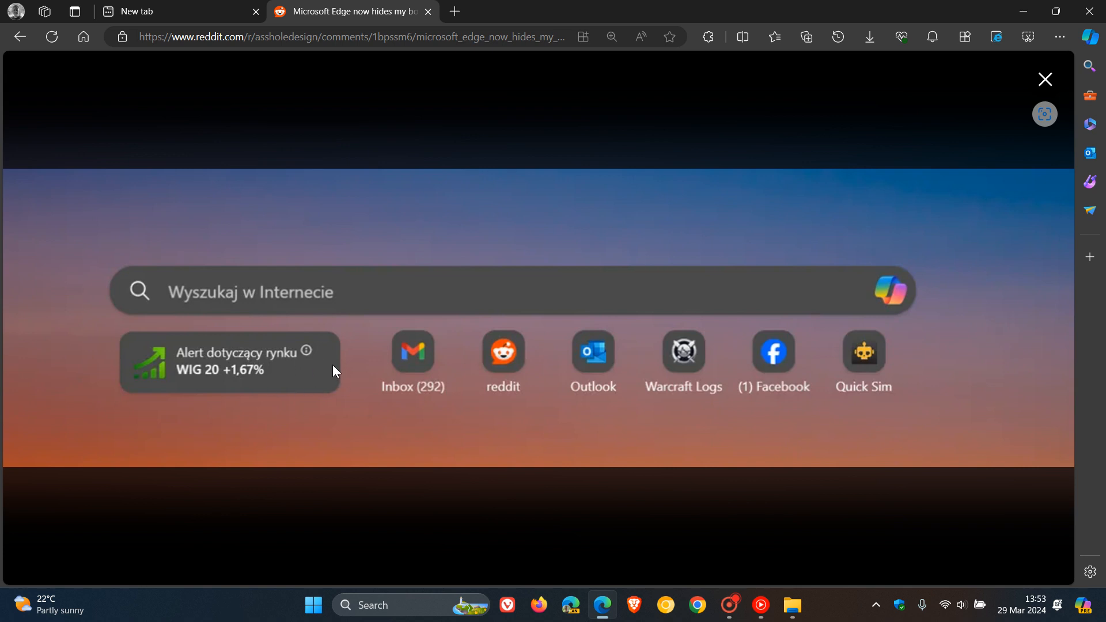
- Close the enlarged screenshot to return to the Reddit post
click(1044, 78)
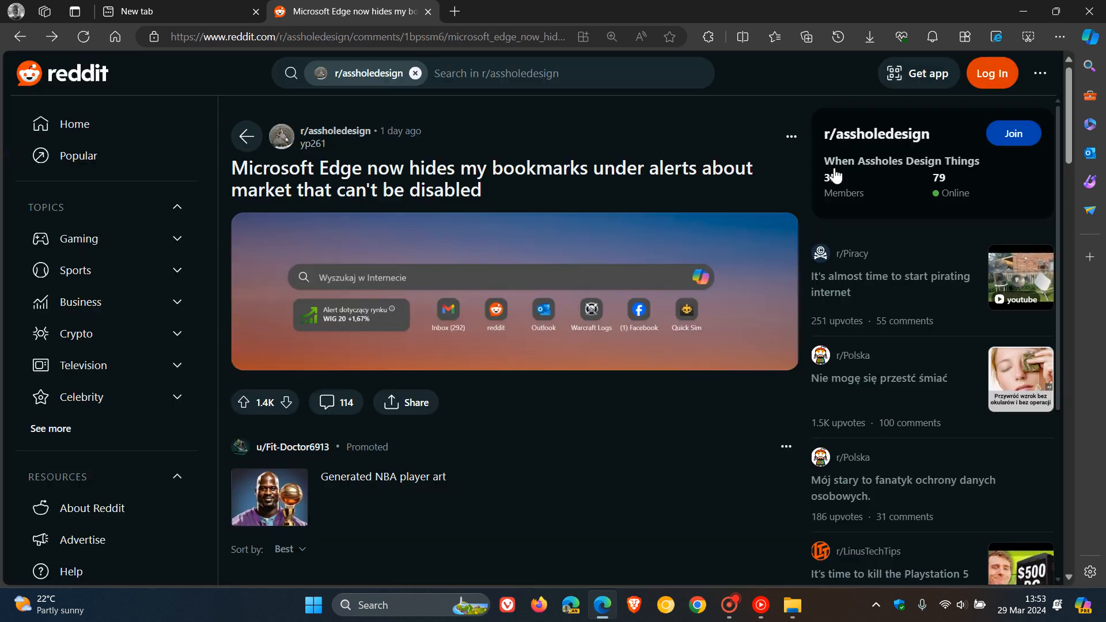
- Scroll down through the post's comment threads about Edge market alerts
scroll(down, 3)
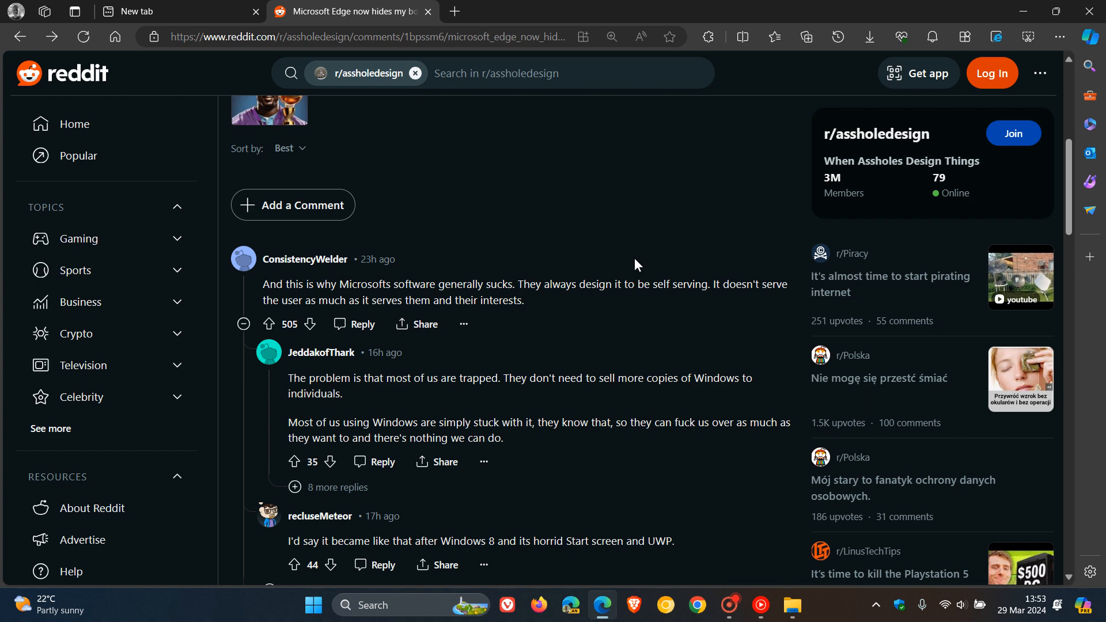
scroll(down, 3)
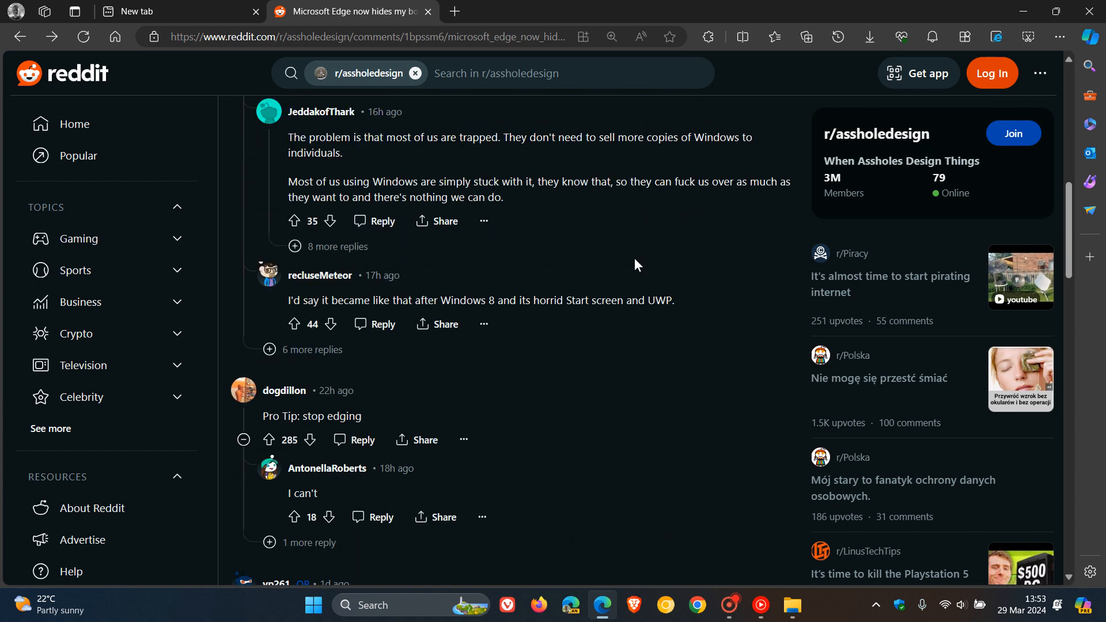
scroll(down, 3)
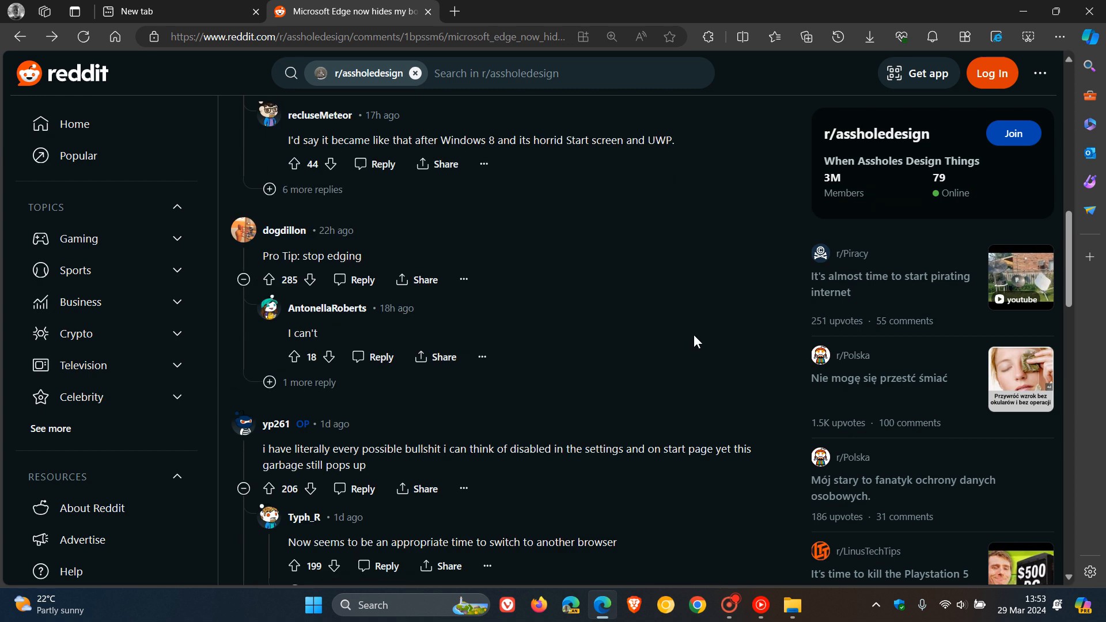
scroll(down, 3)
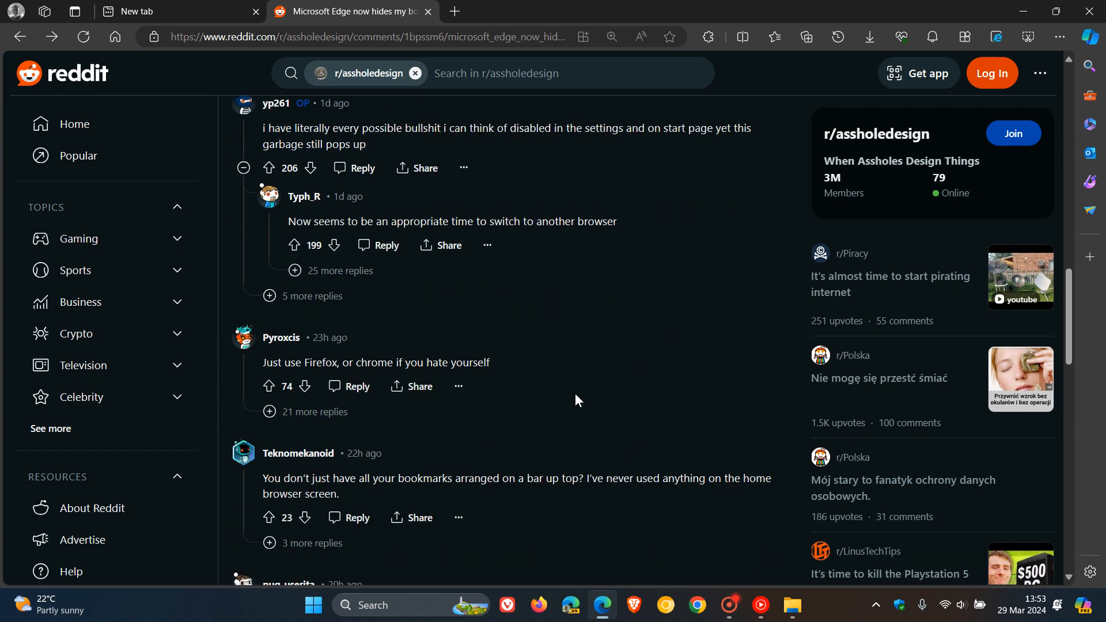
scroll(down, 3)
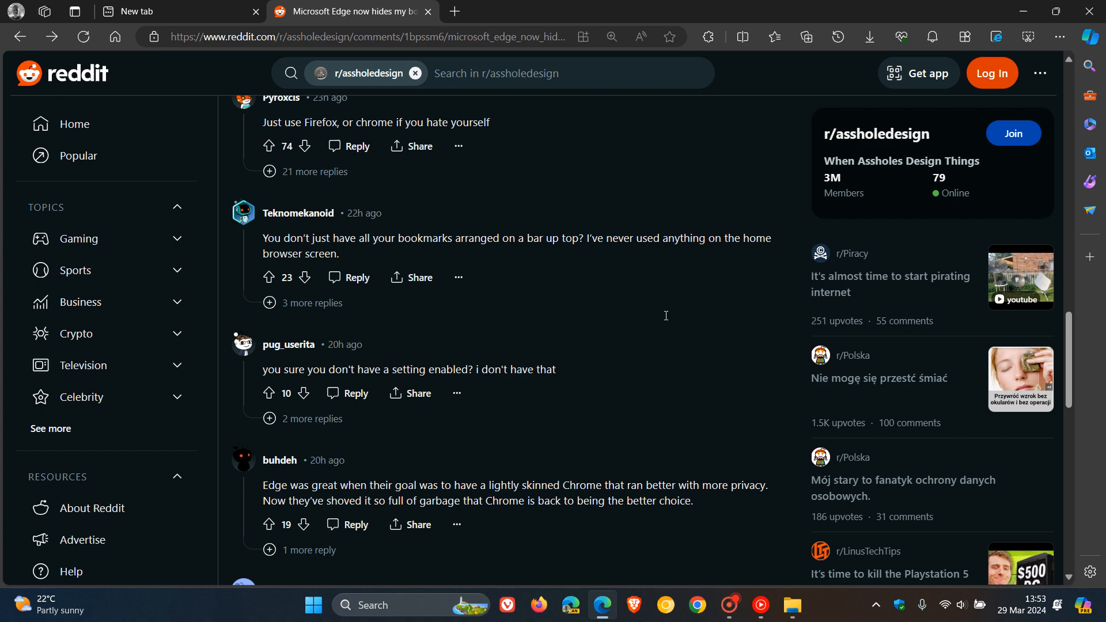
scroll(down, 3)
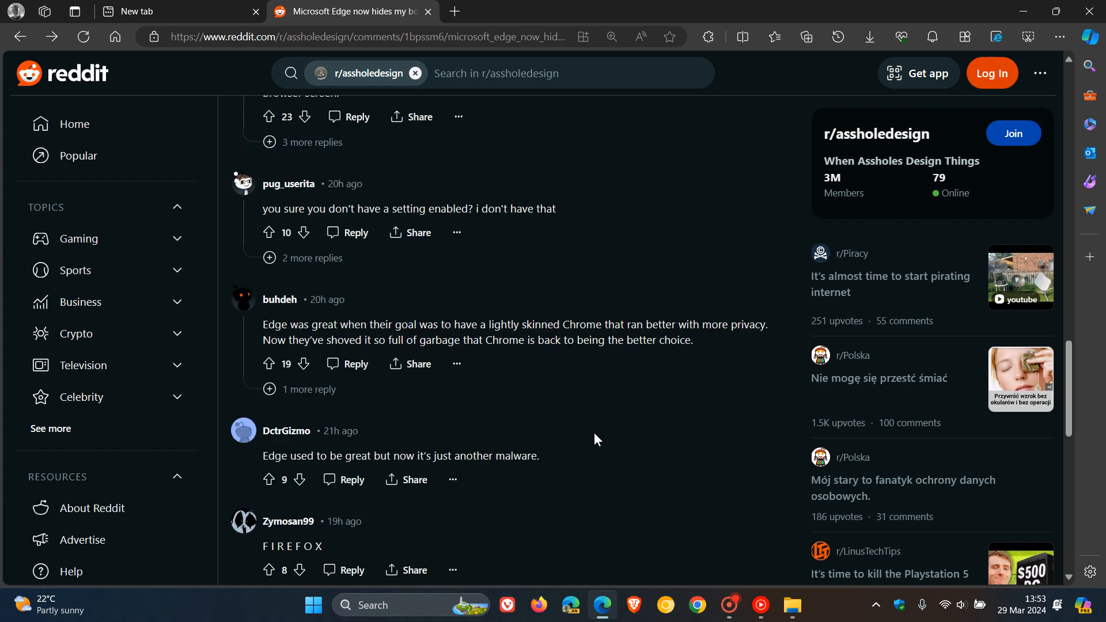
mouse_move(626, 441)
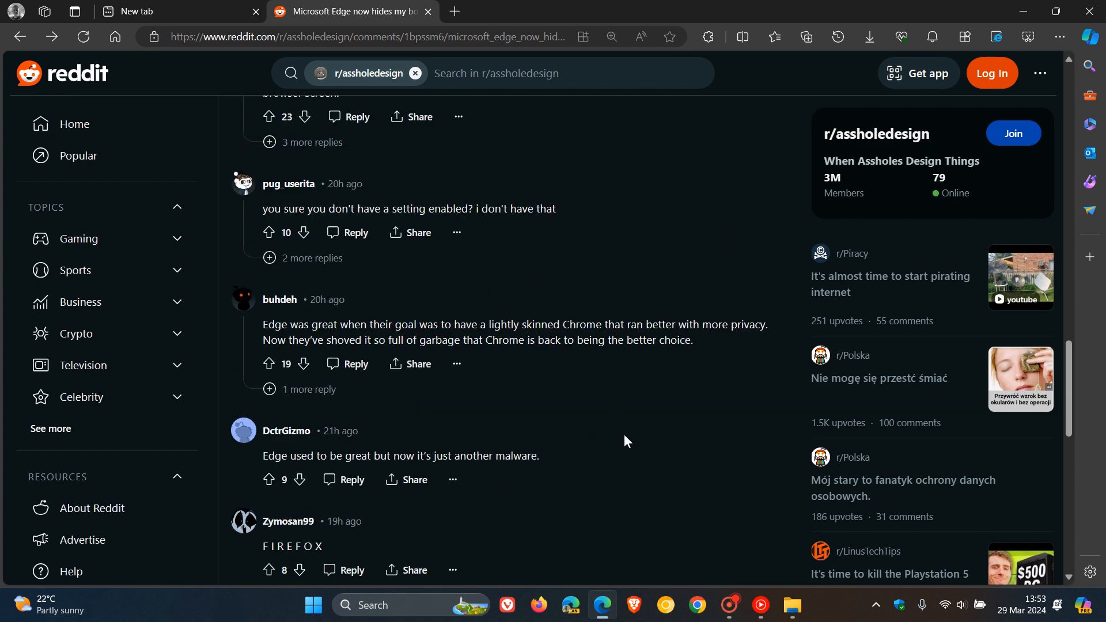
mouse_move(643, 428)
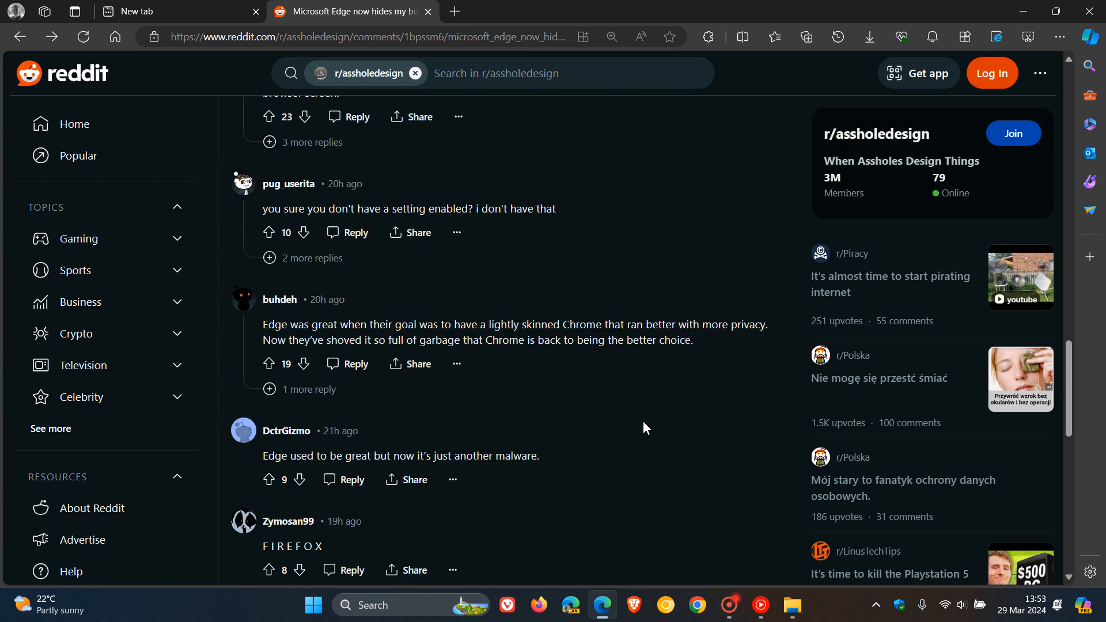
scroll(down, 3)
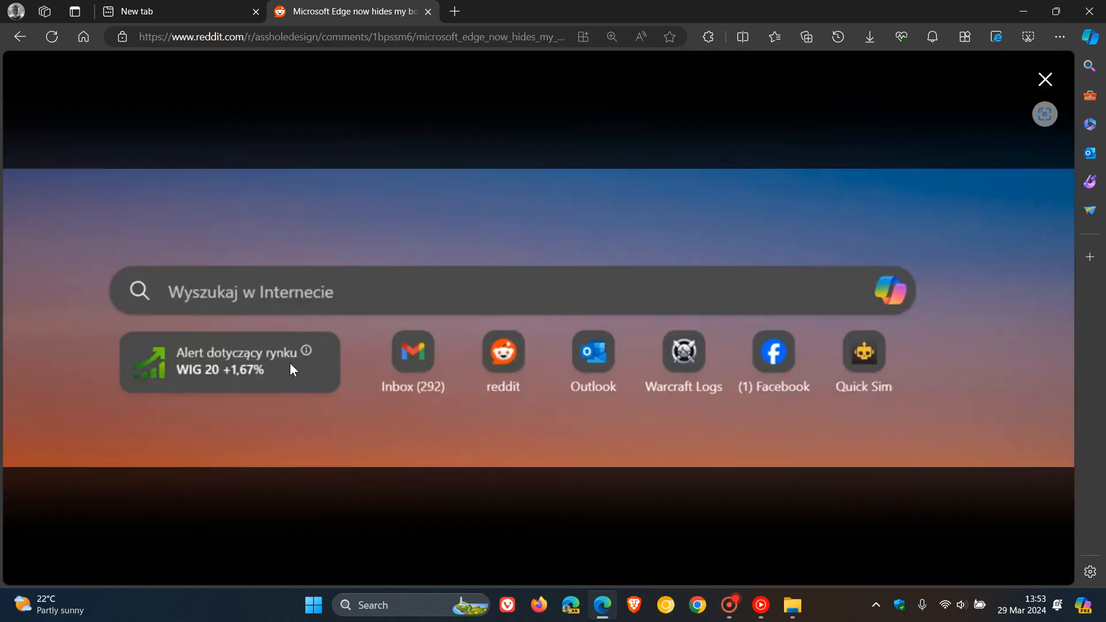
mouse_move(770, 341)
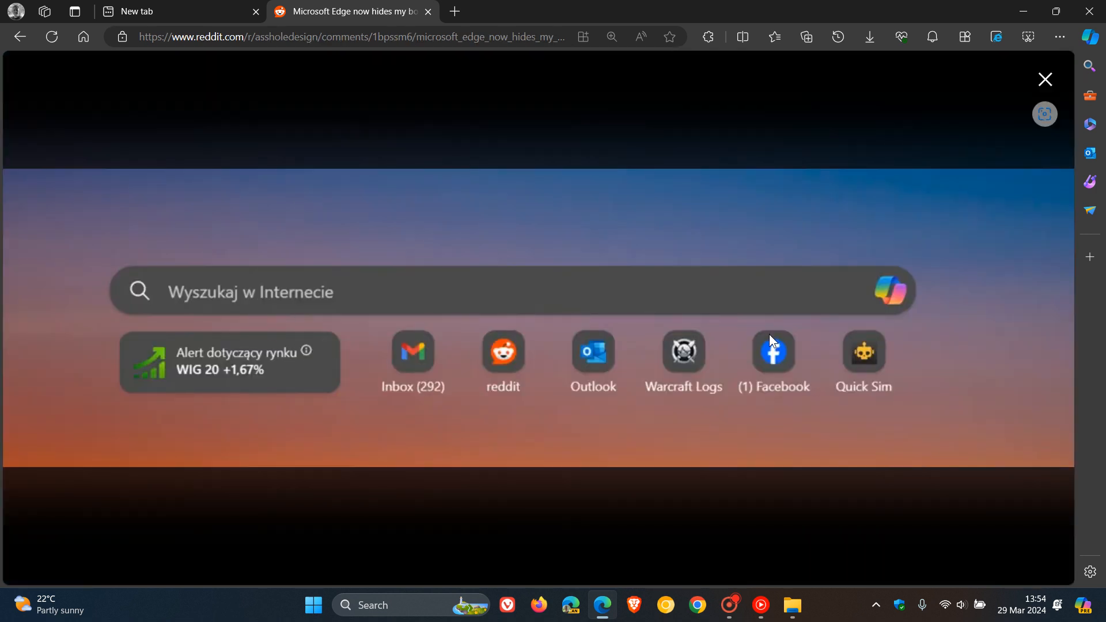
mouse_move(598, 368)
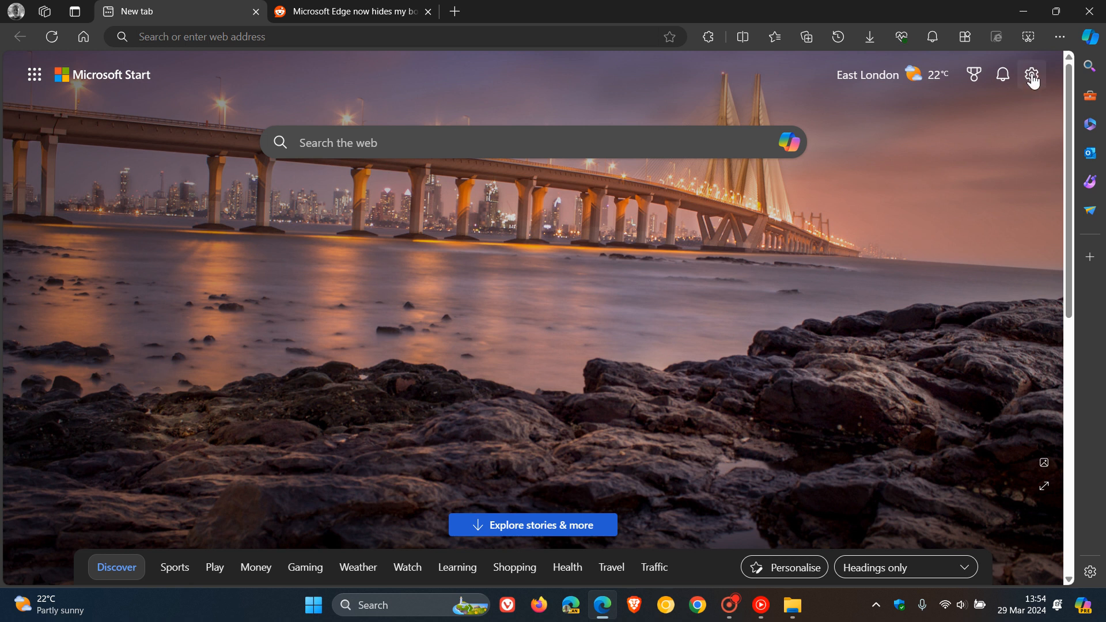
- Set Page settings Quick links to 1 row, then return to the Reddit tab's screenshot
click(1031, 75)
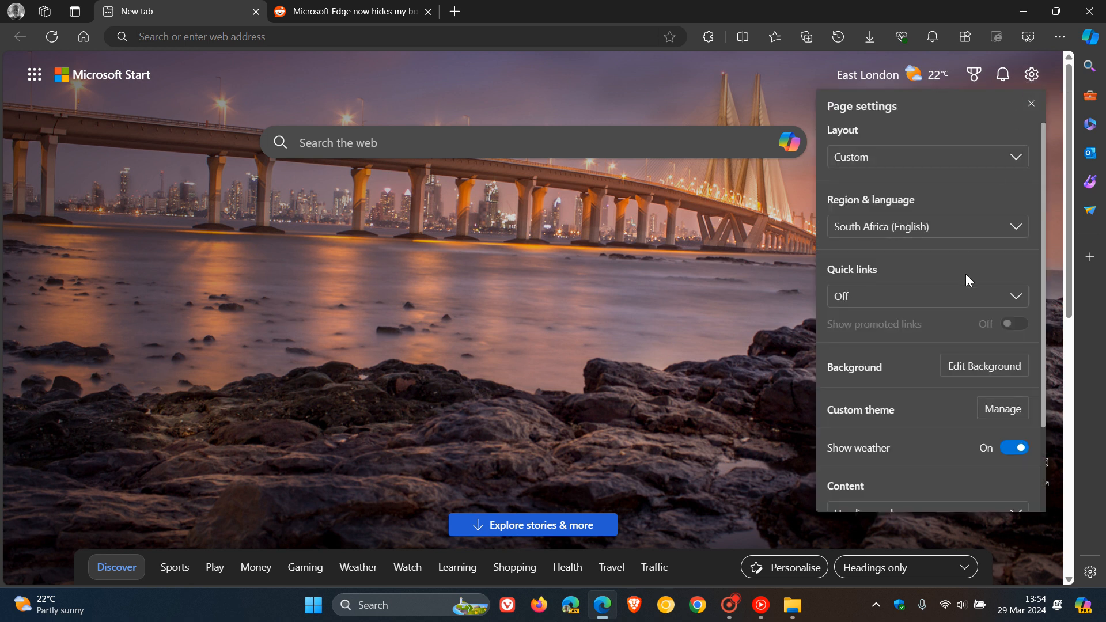
click(927, 296)
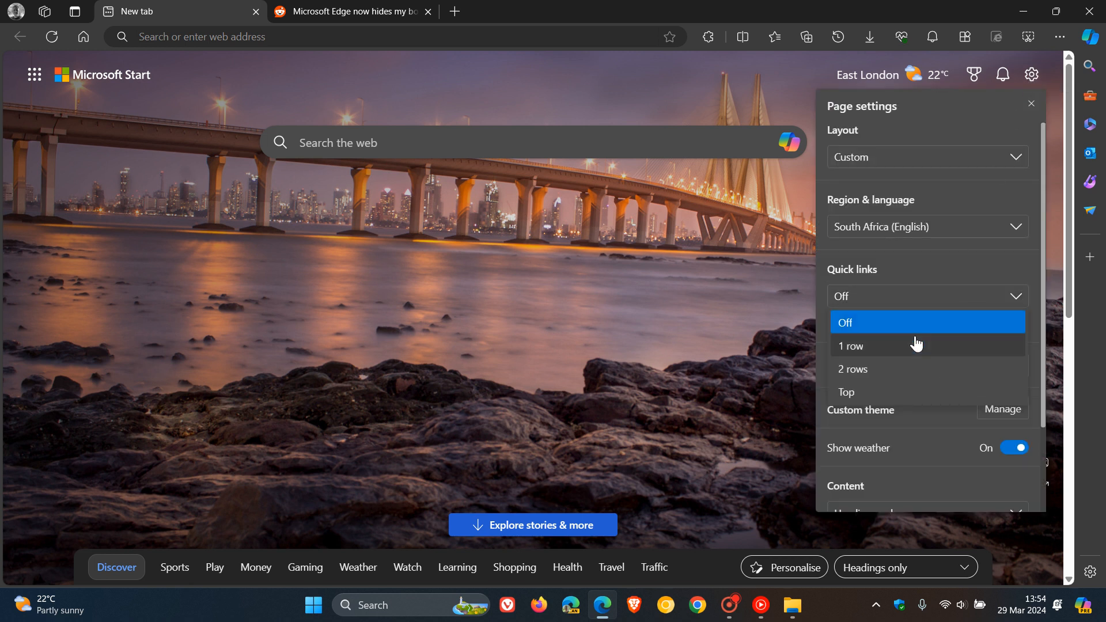
click(851, 345)
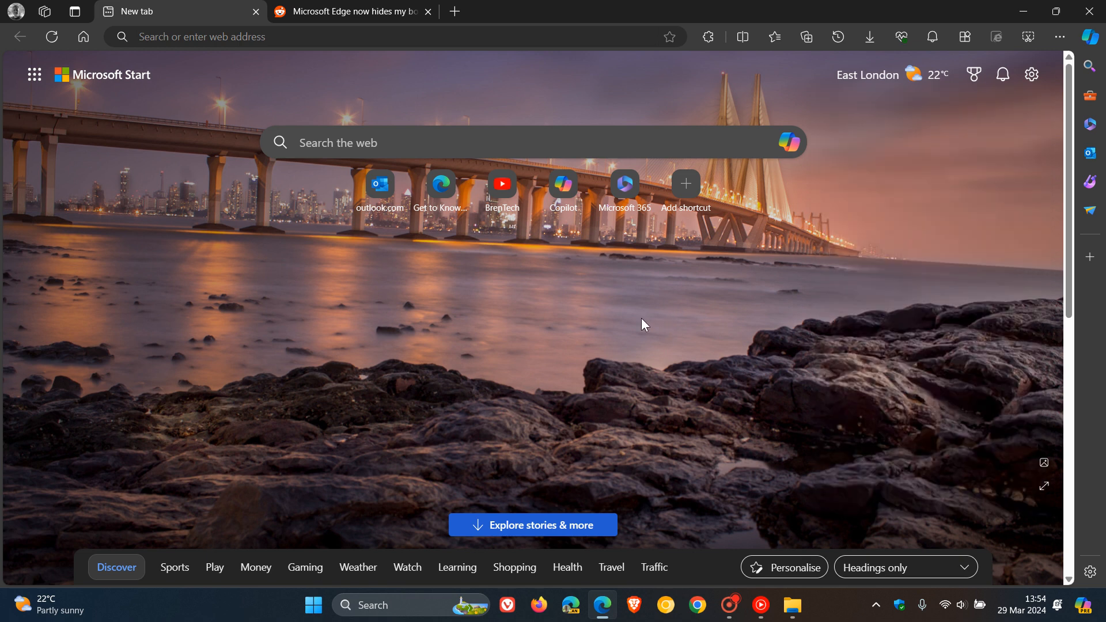
mouse_move(583, 301)
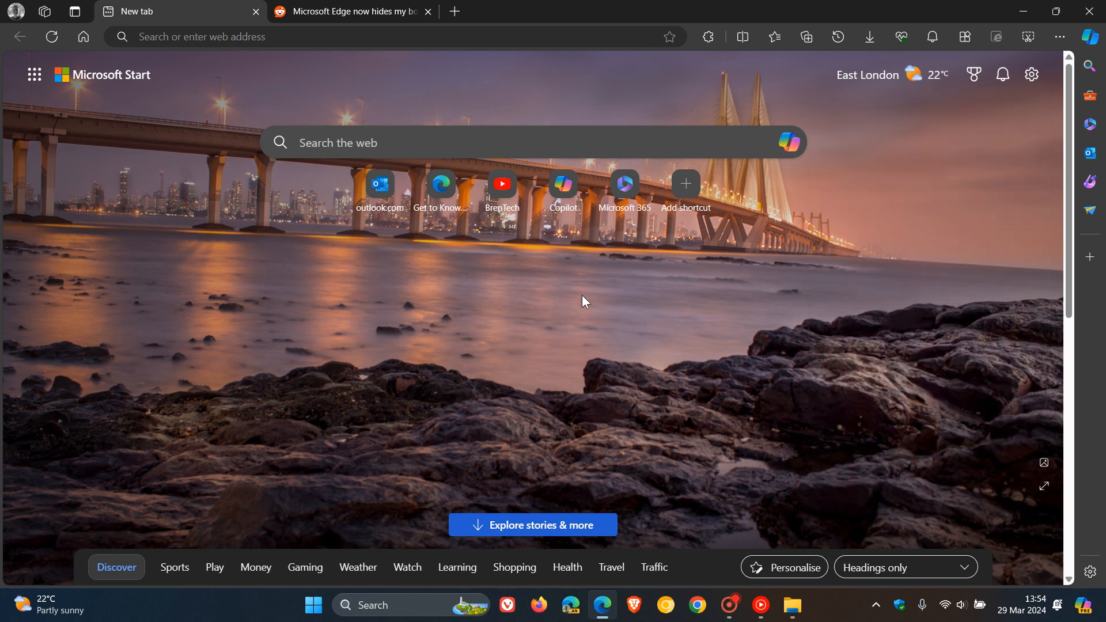
mouse_move(627, 321)
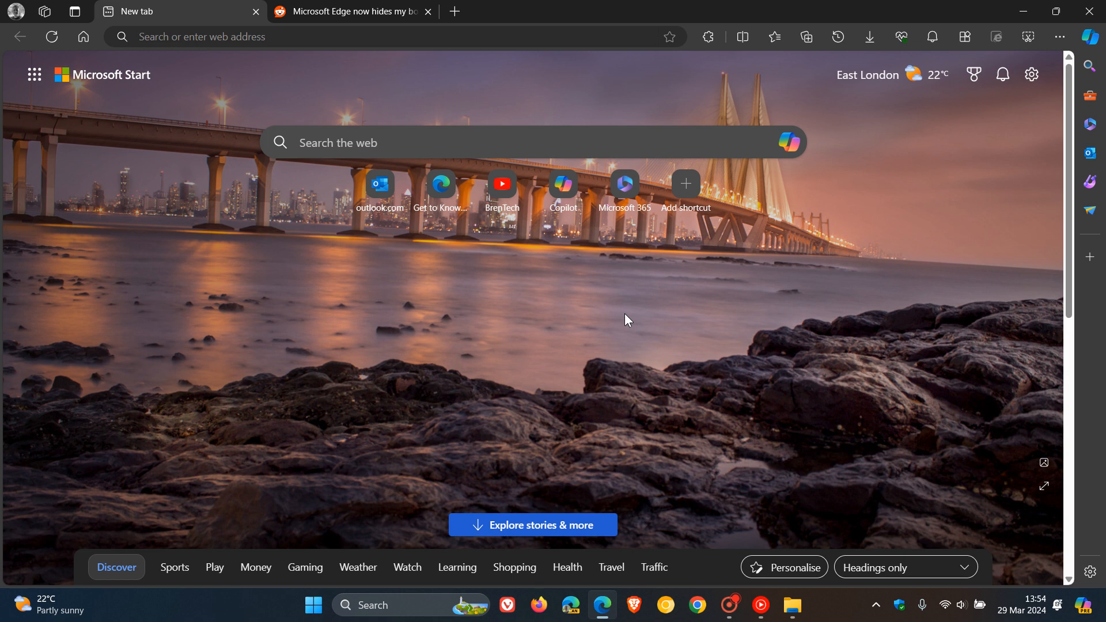
click(351, 11)
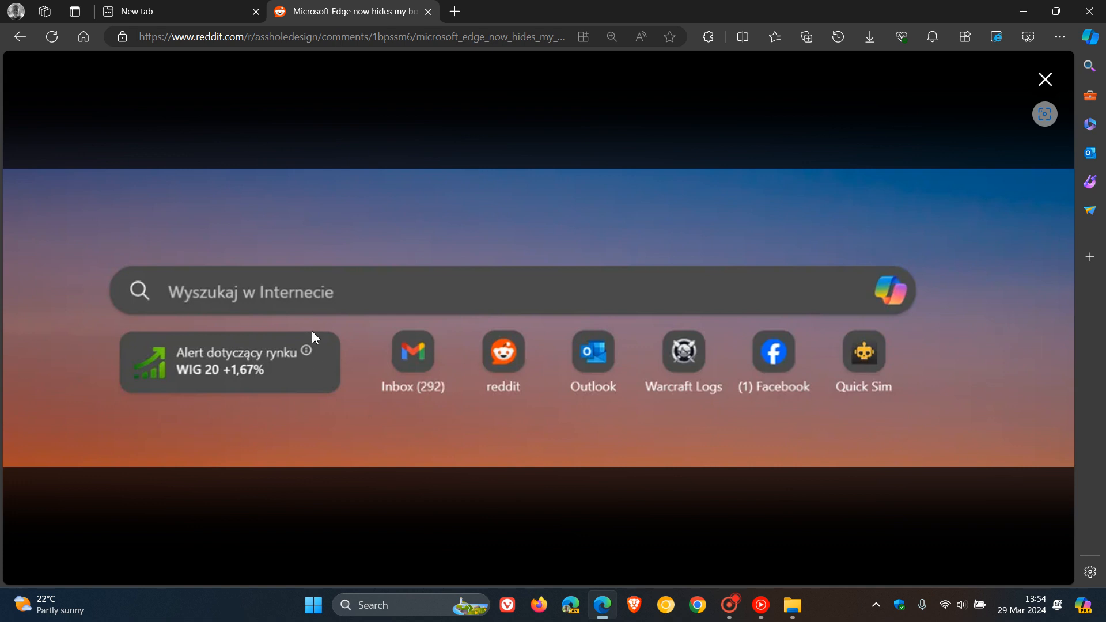
mouse_move(299, 371)
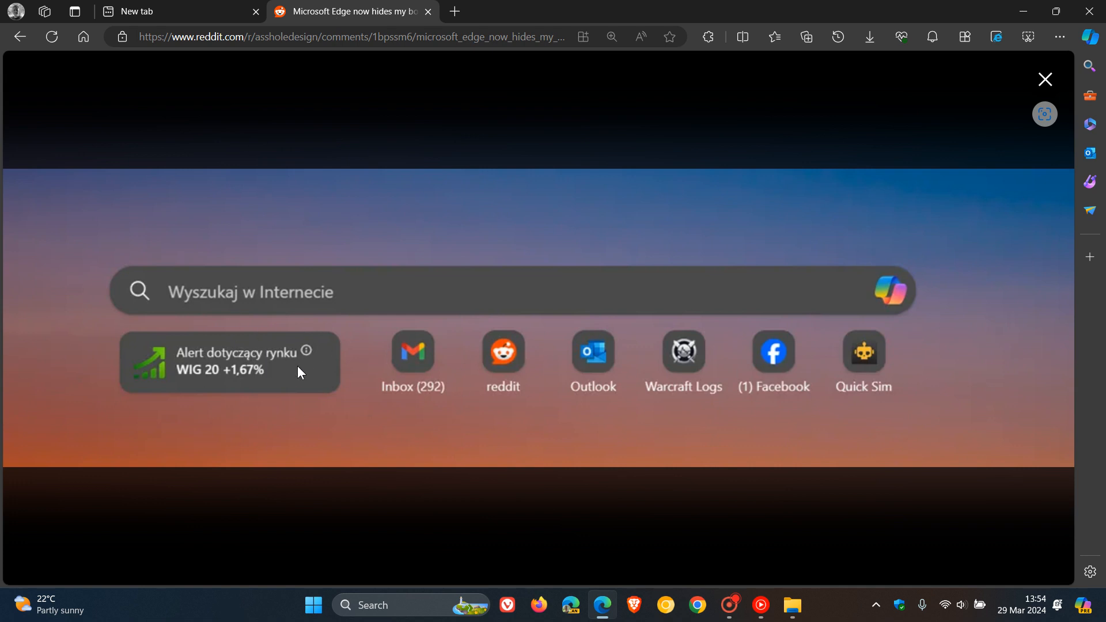
mouse_move(610, 377)
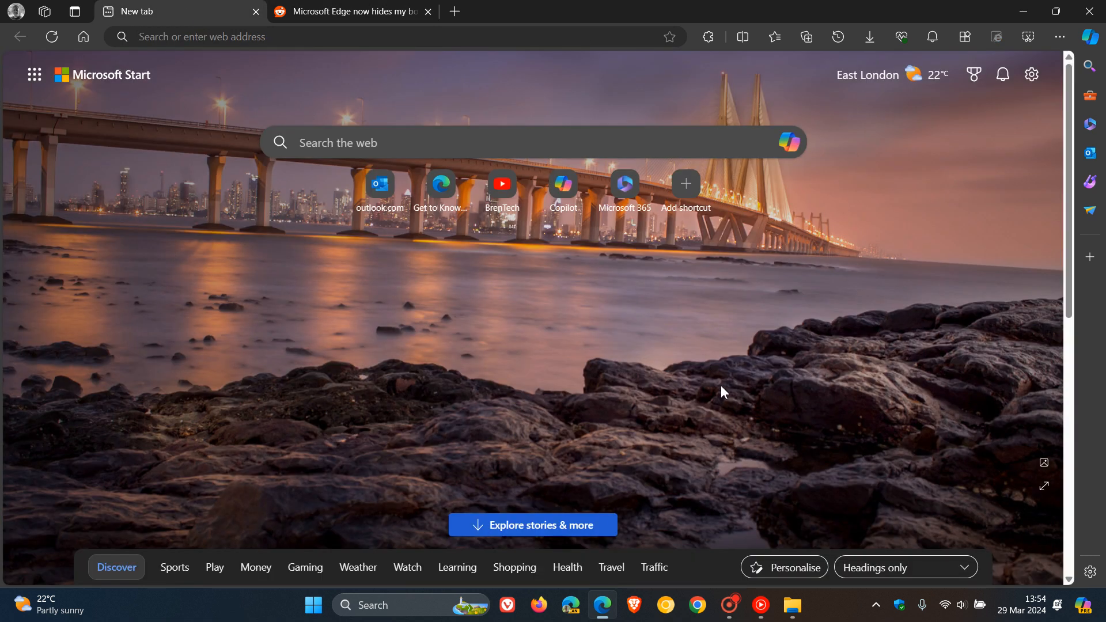
mouse_move(755, 387)
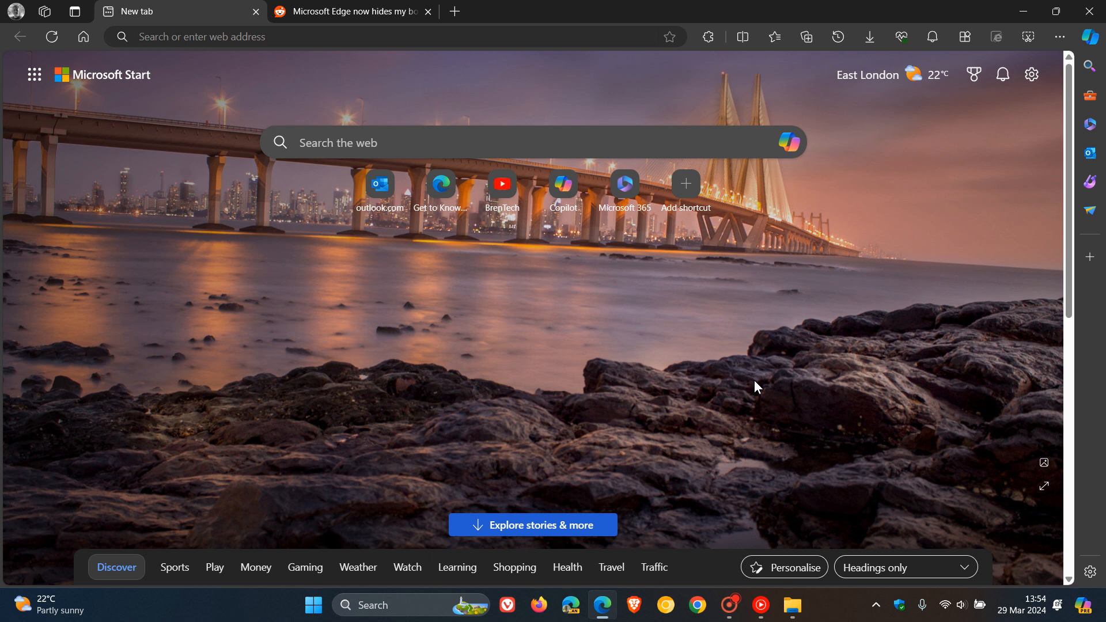
mouse_move(713, 331)
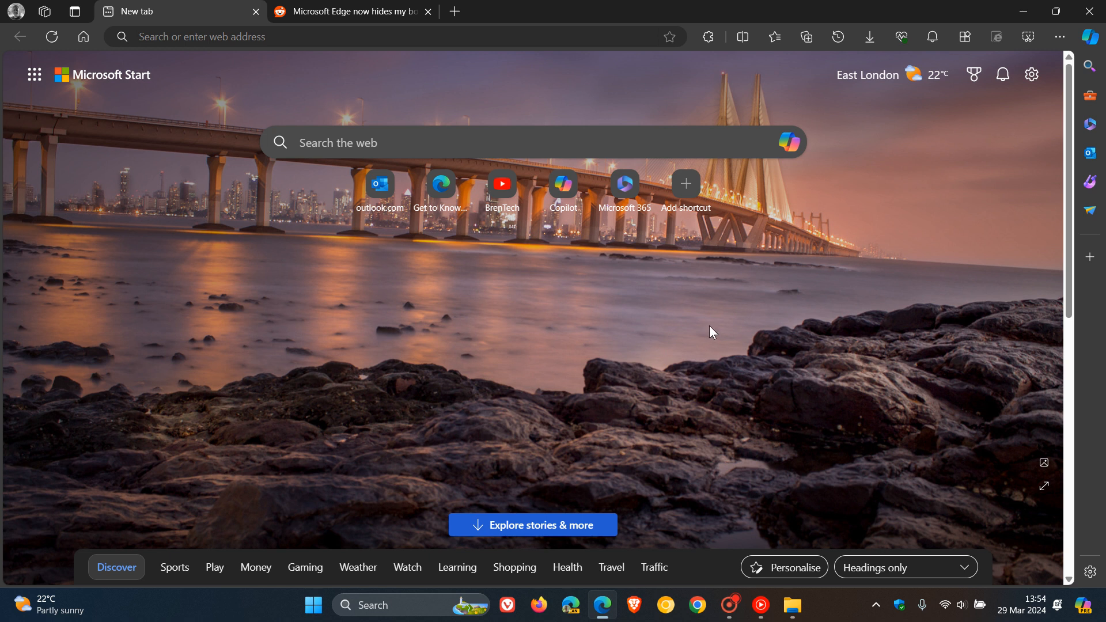